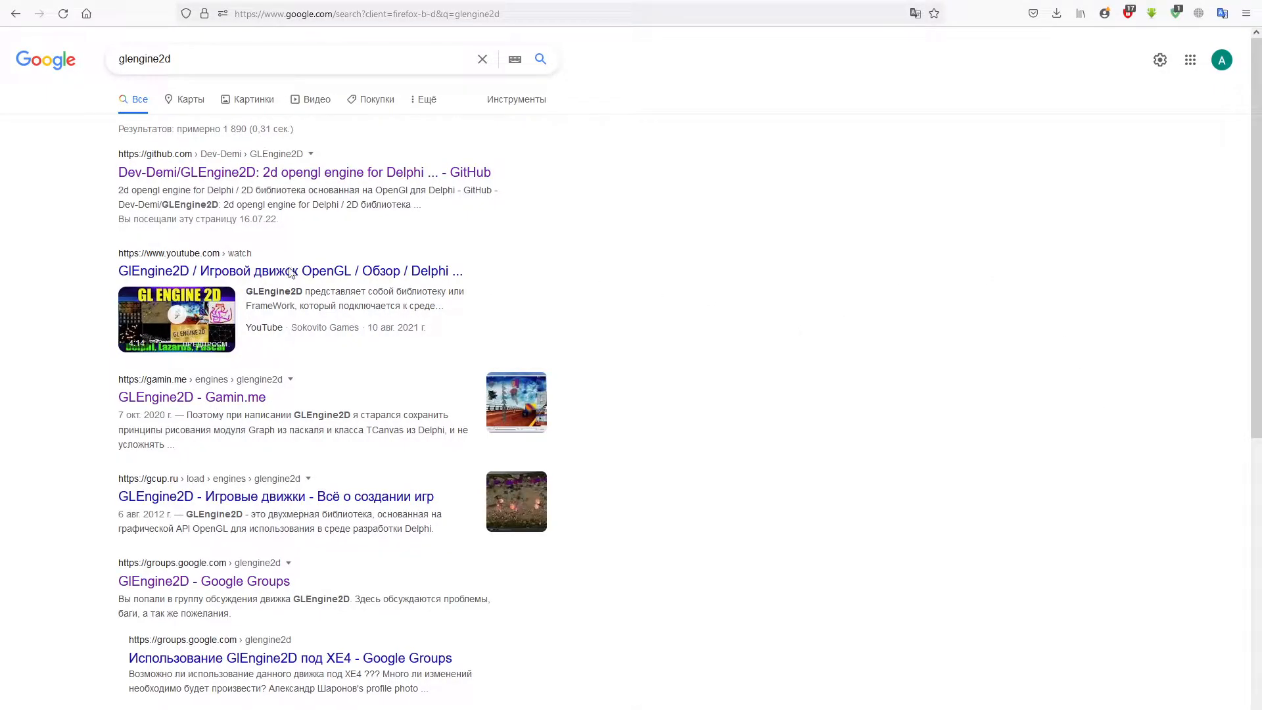
mouse_move(304, 173)
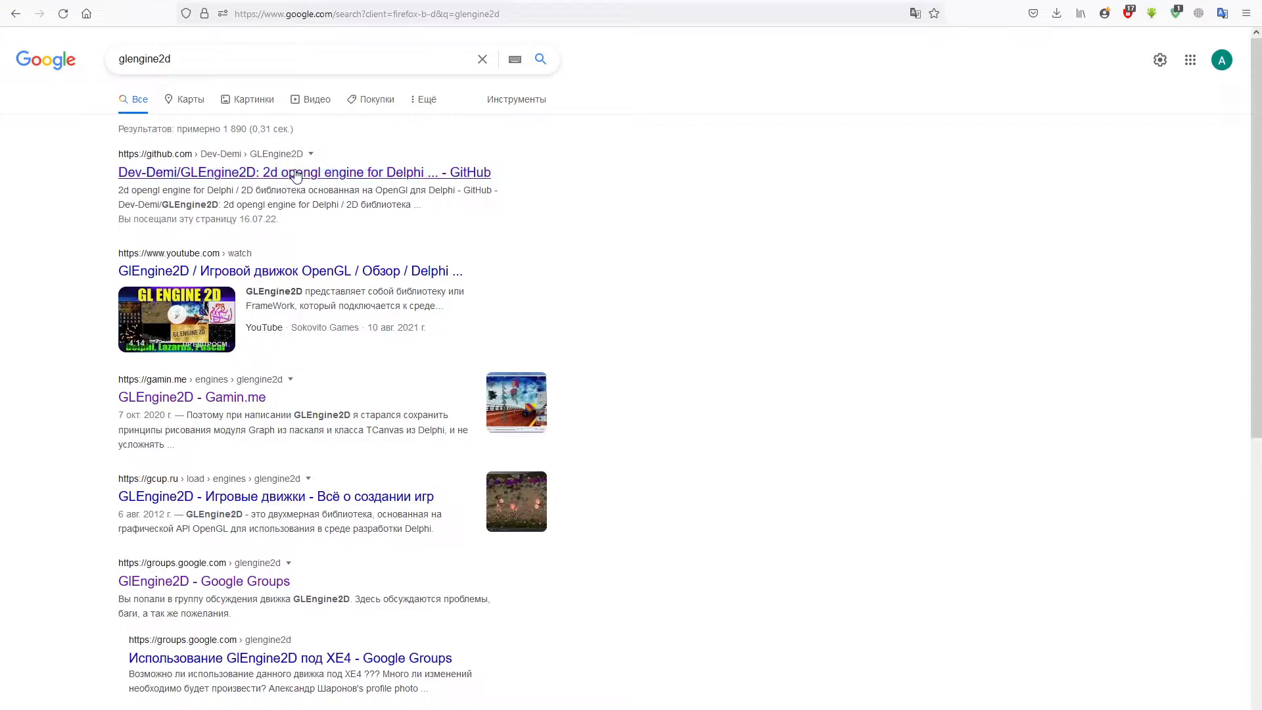
Step: Open the Dev-Demi/GLEngine2D GitHub result and download the repository as a ZIP
click(304, 172)
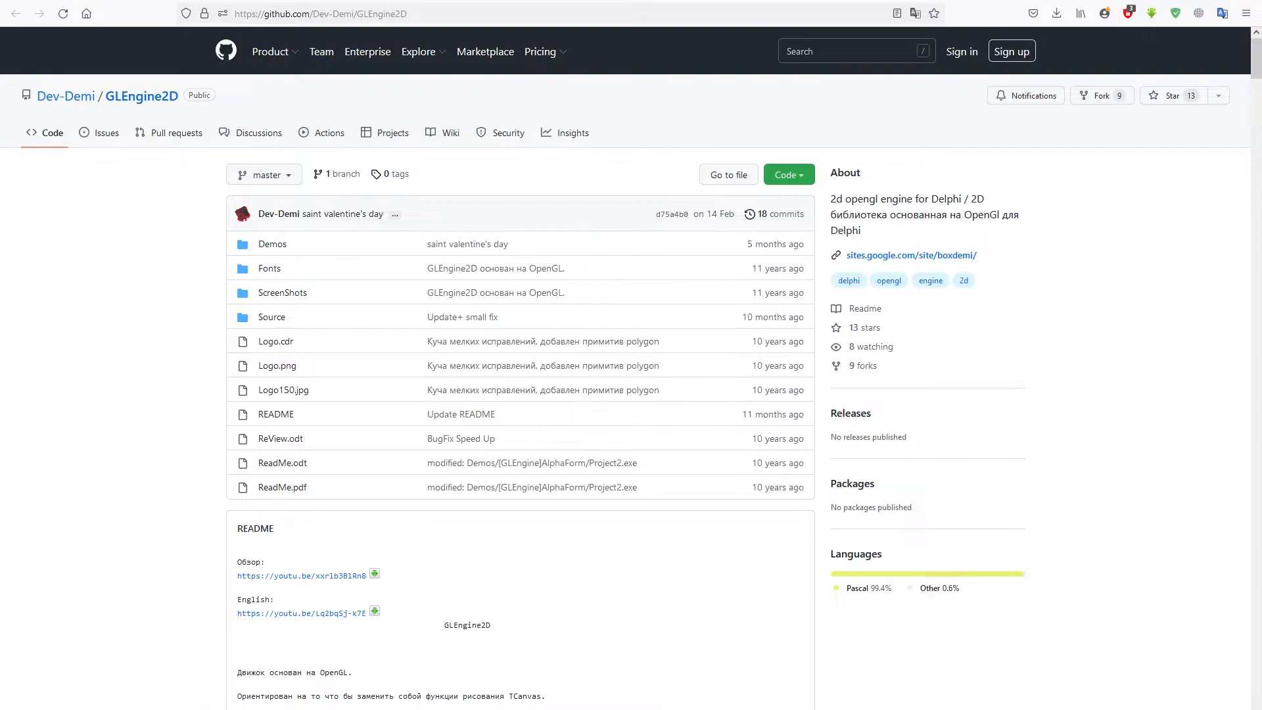
click(785, 175)
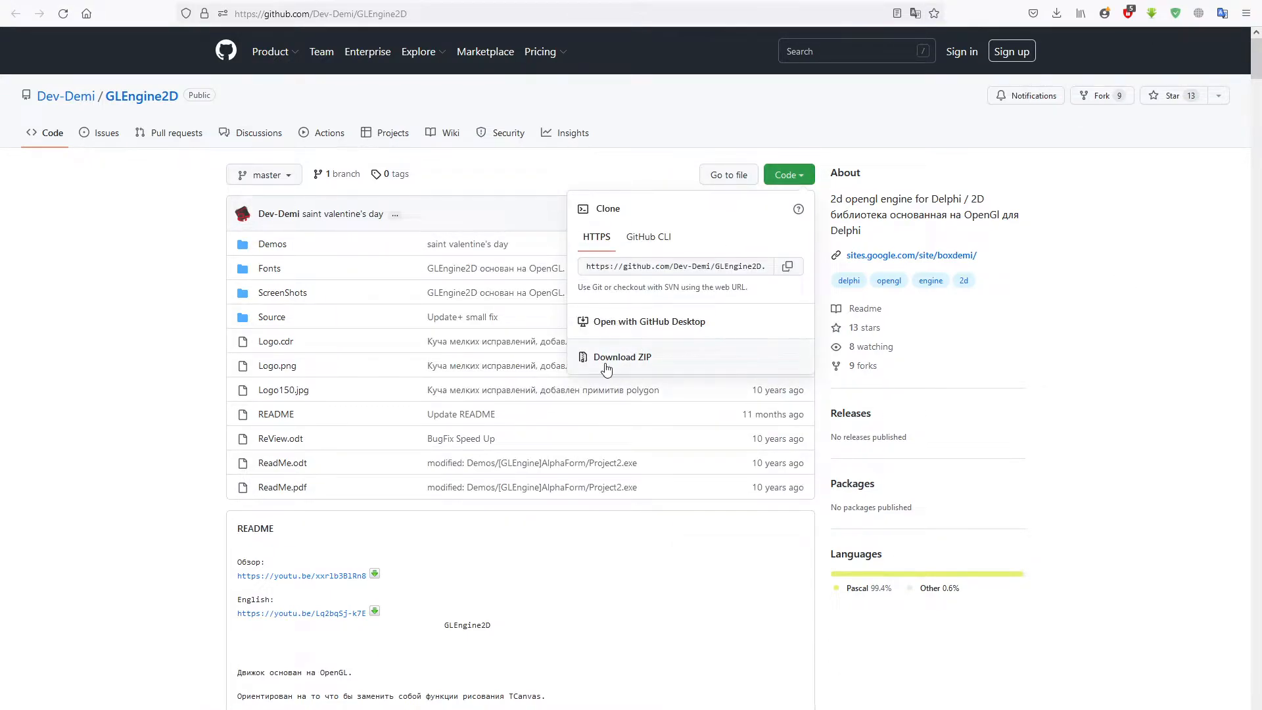
click(1111, 337)
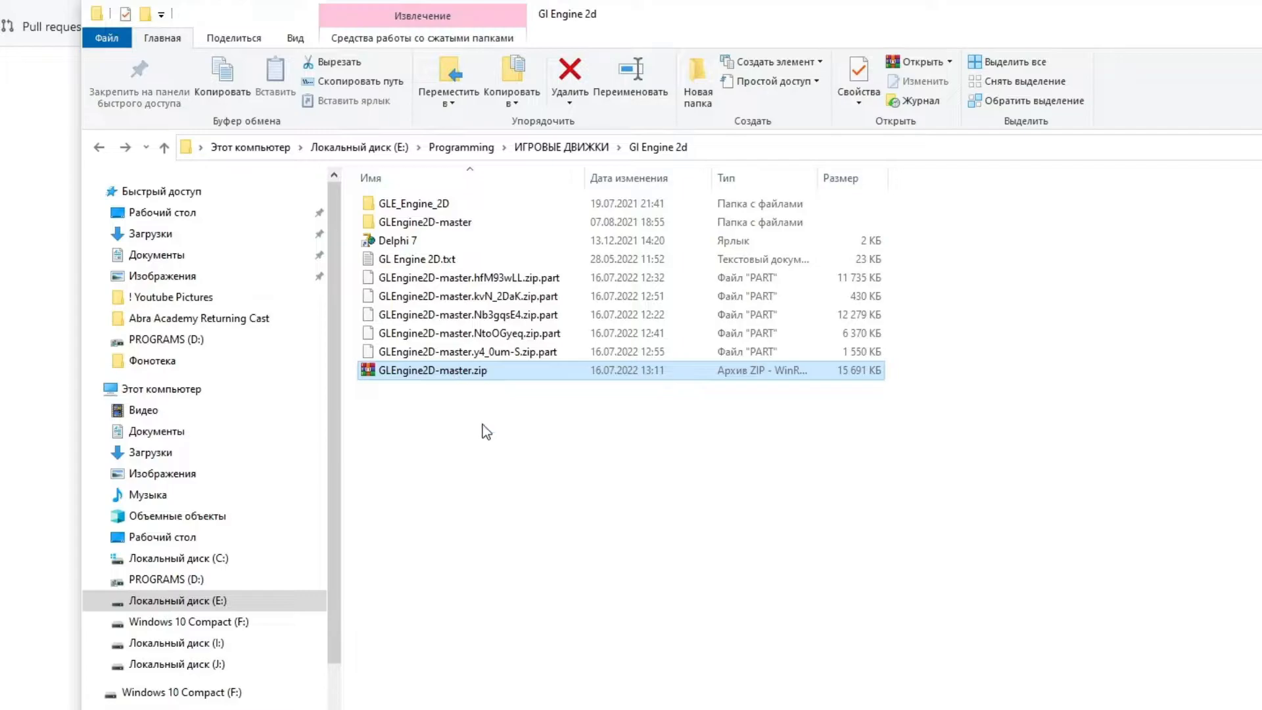
double_click(433, 369)
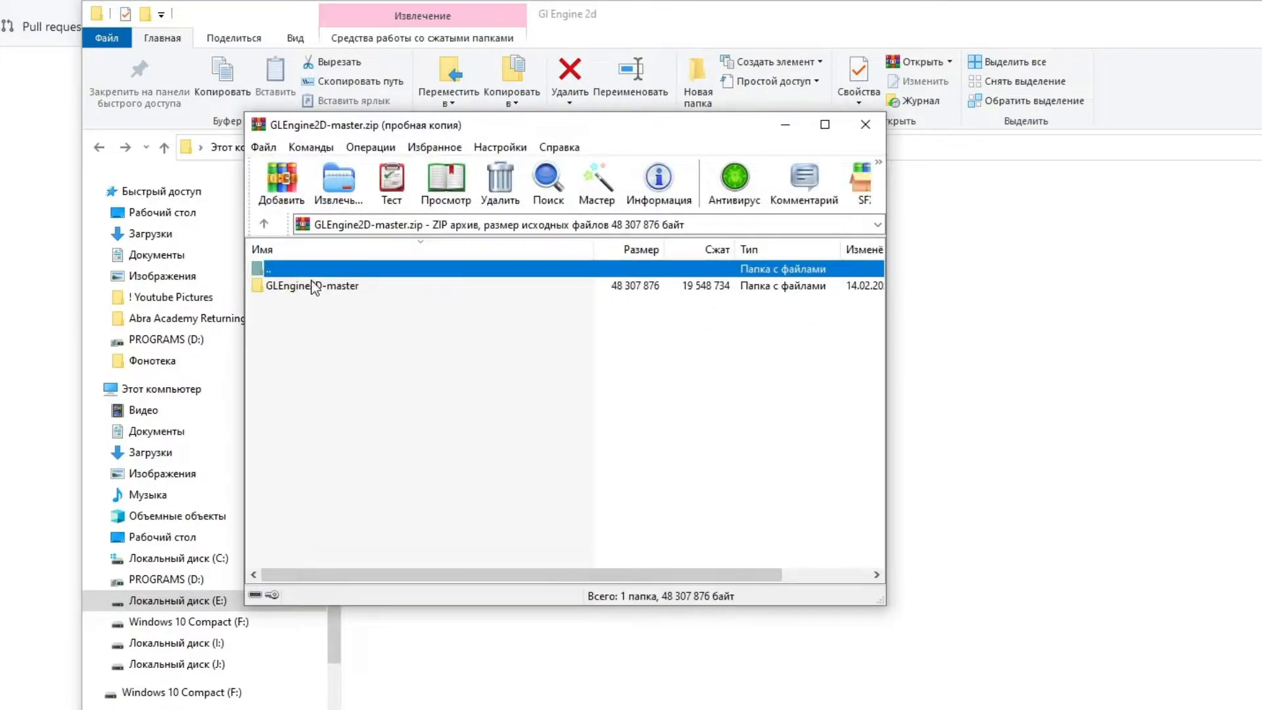
double_click(313, 285)
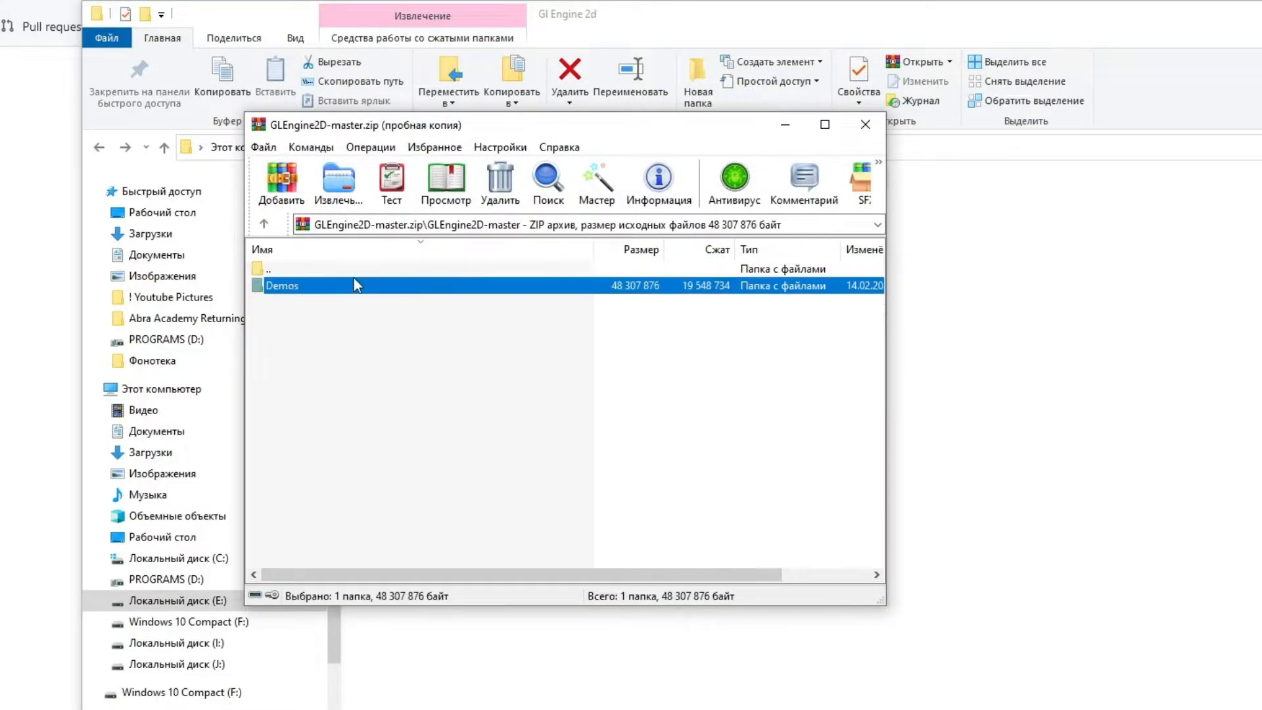
click(864, 124)
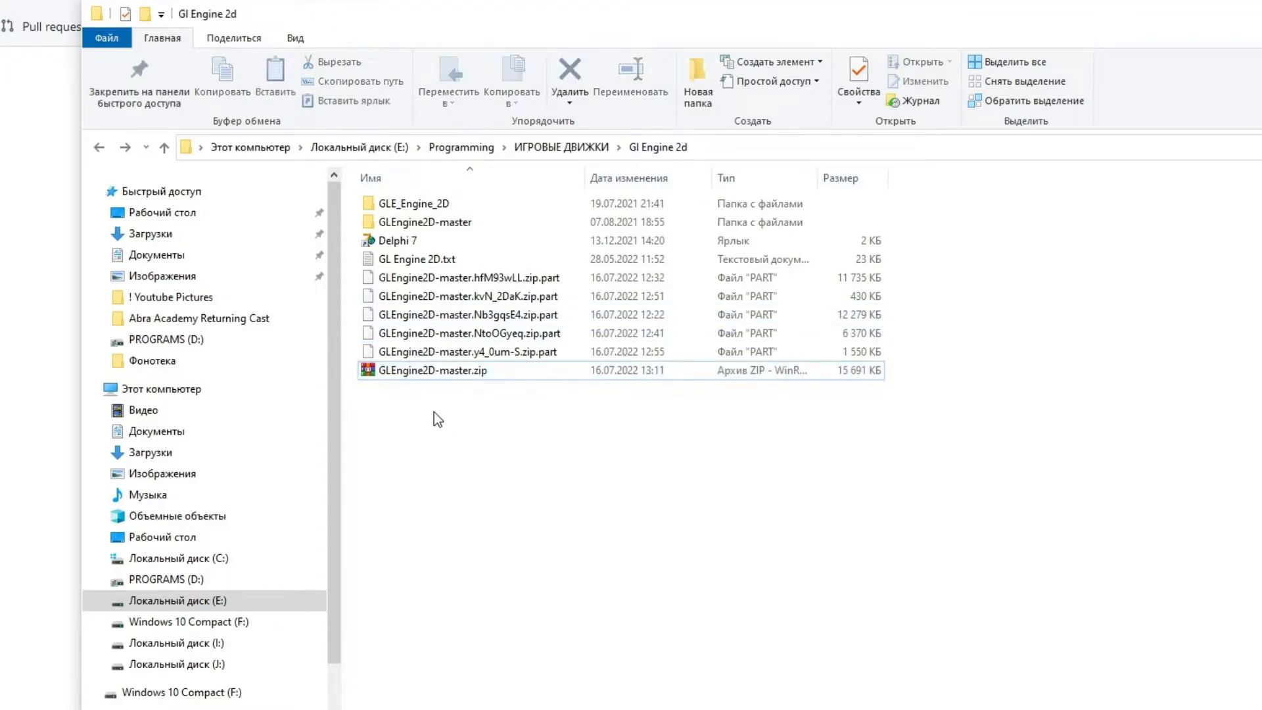
Step: Browse the GLEngine2D-master folder and its Demos subfolder, then pin it to Quick Access
double_click(423, 222)
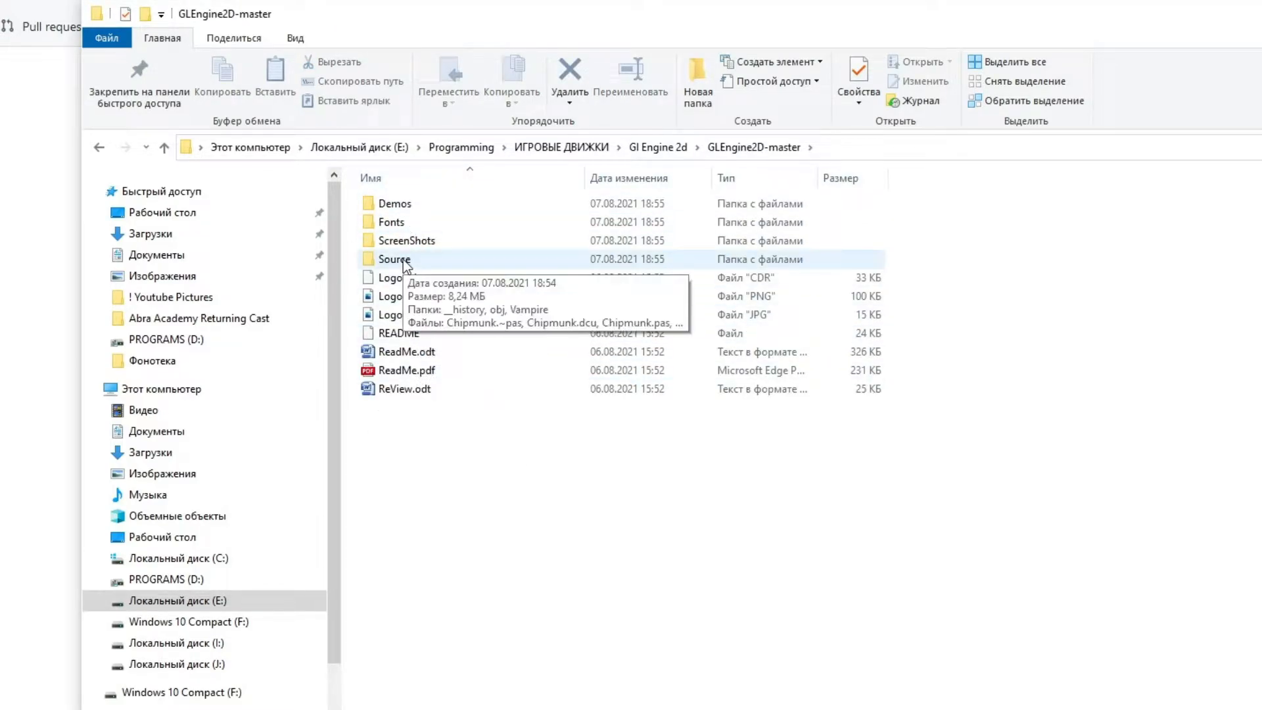
double_click(394, 258)
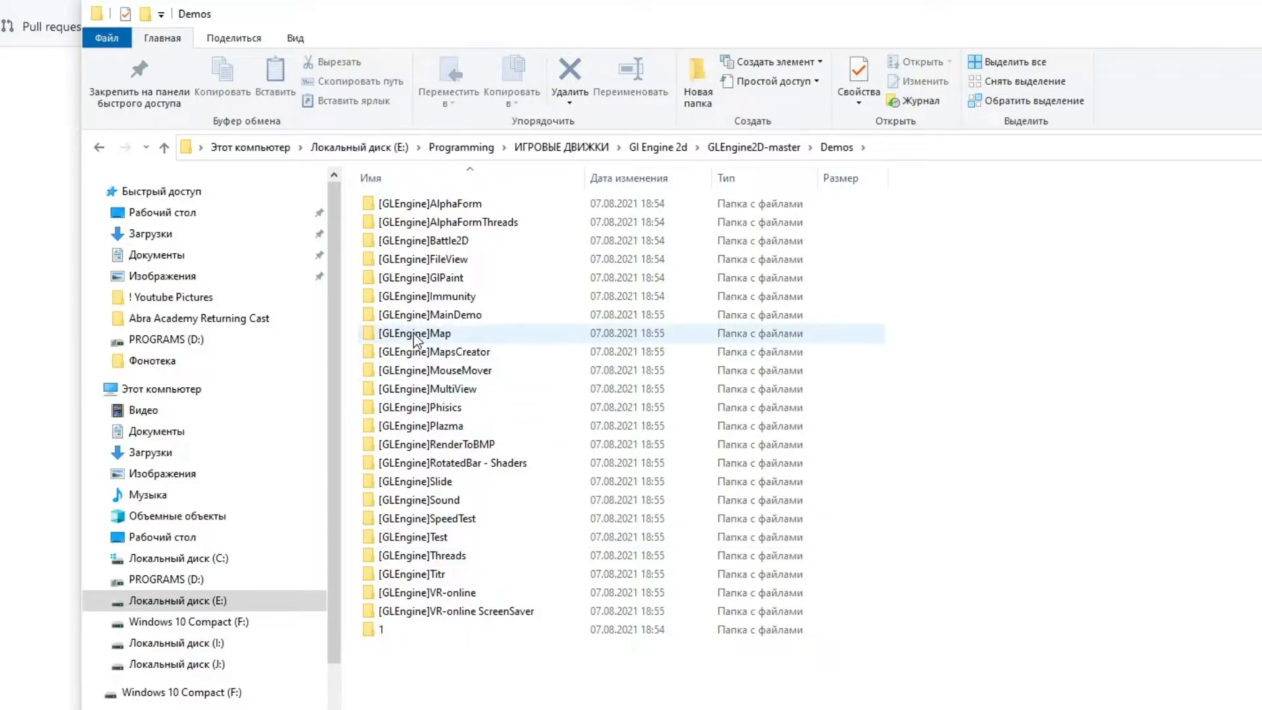
double_click(416, 333)
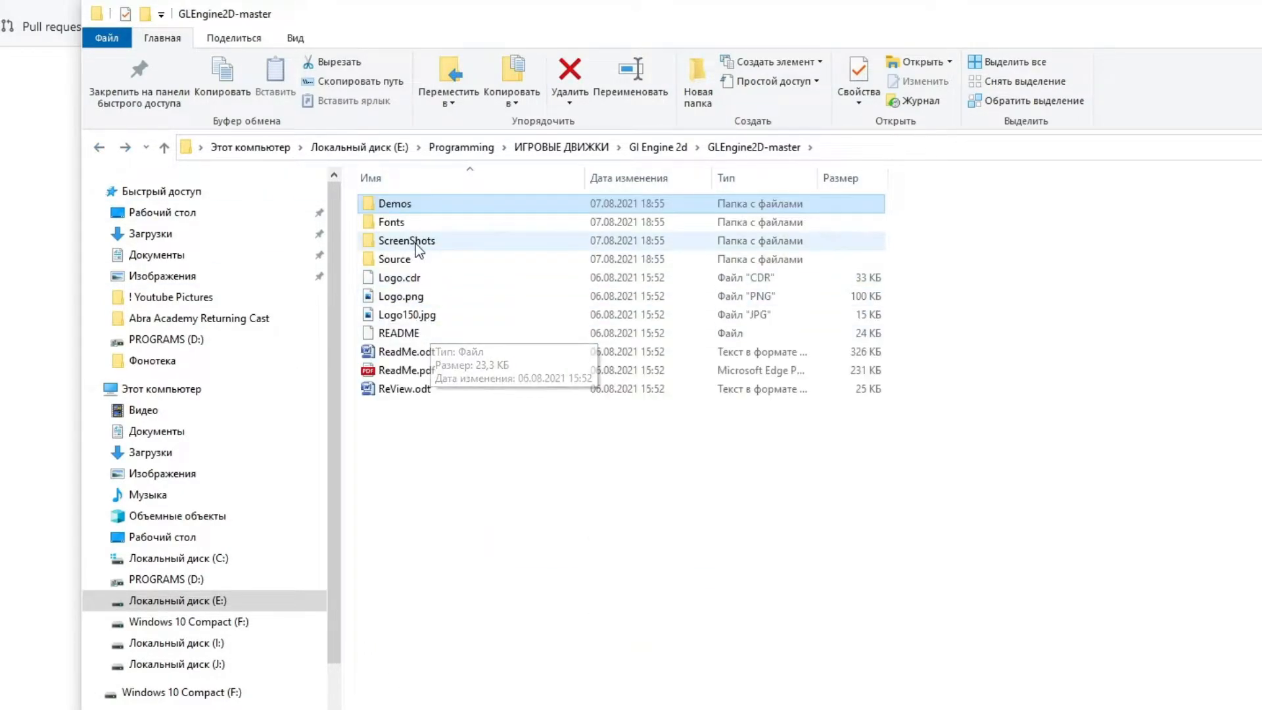
click(406, 240)
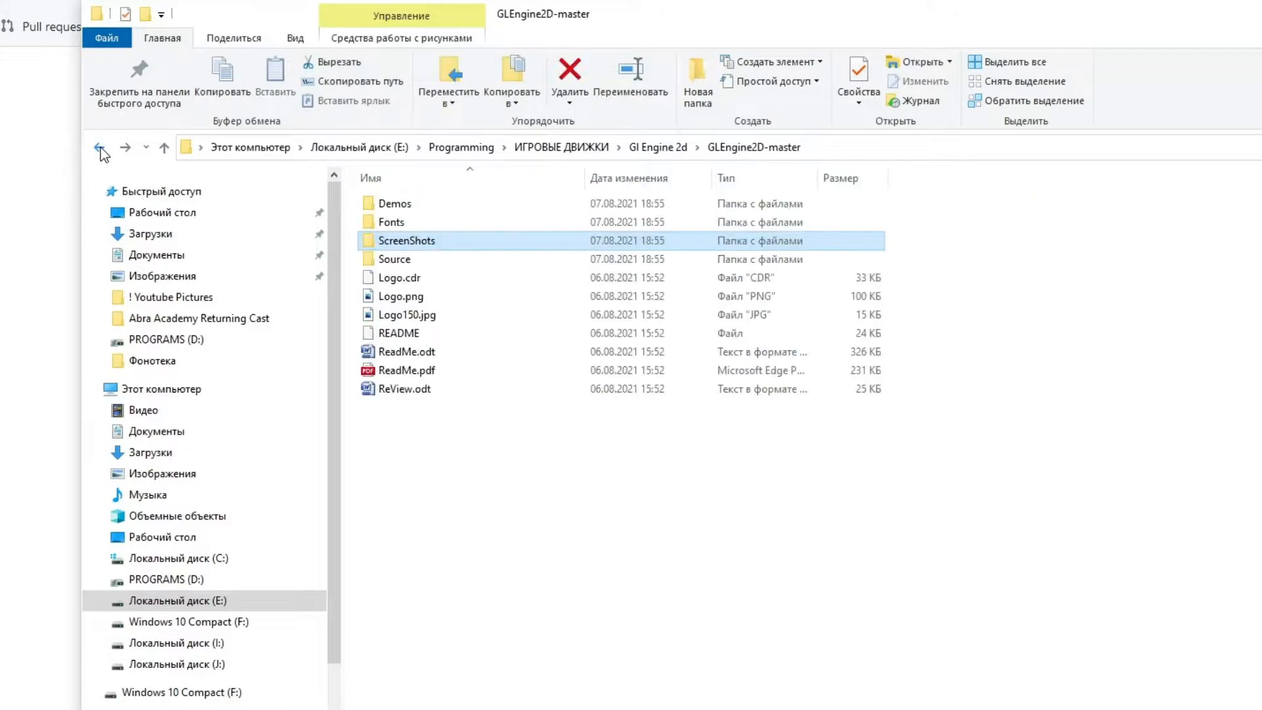
double_click(389, 222)
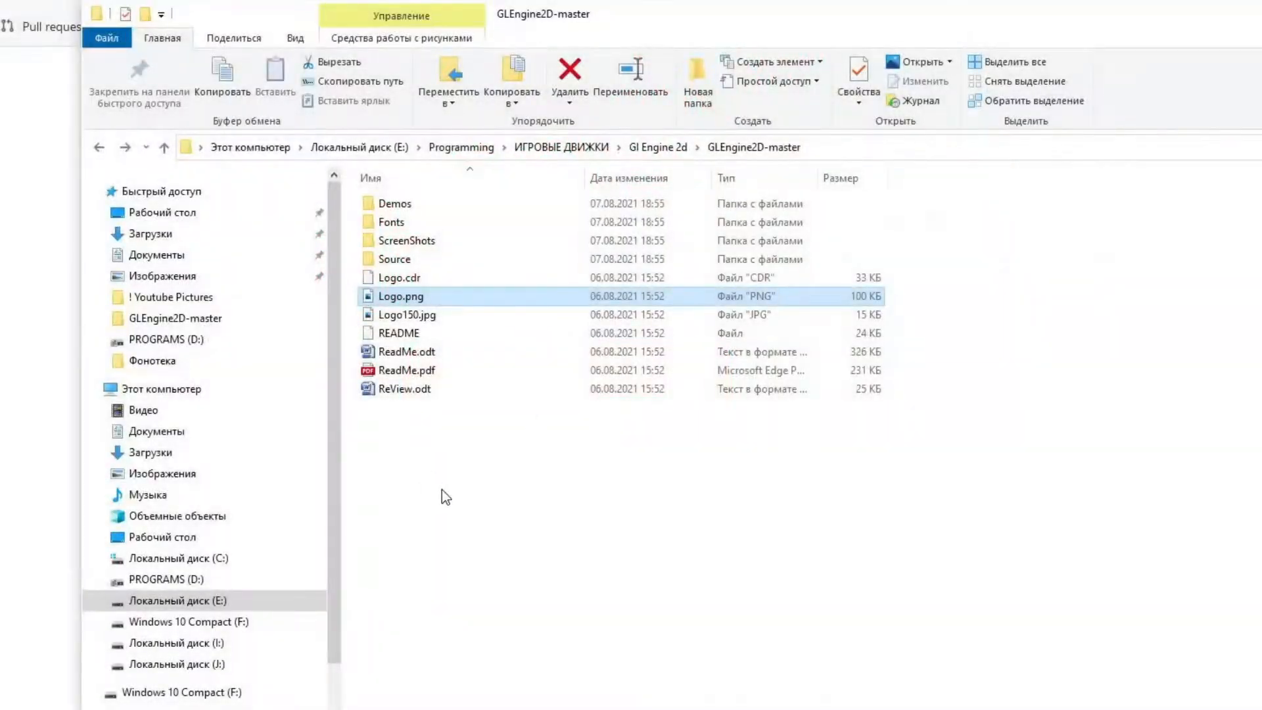
right_click(394, 258)
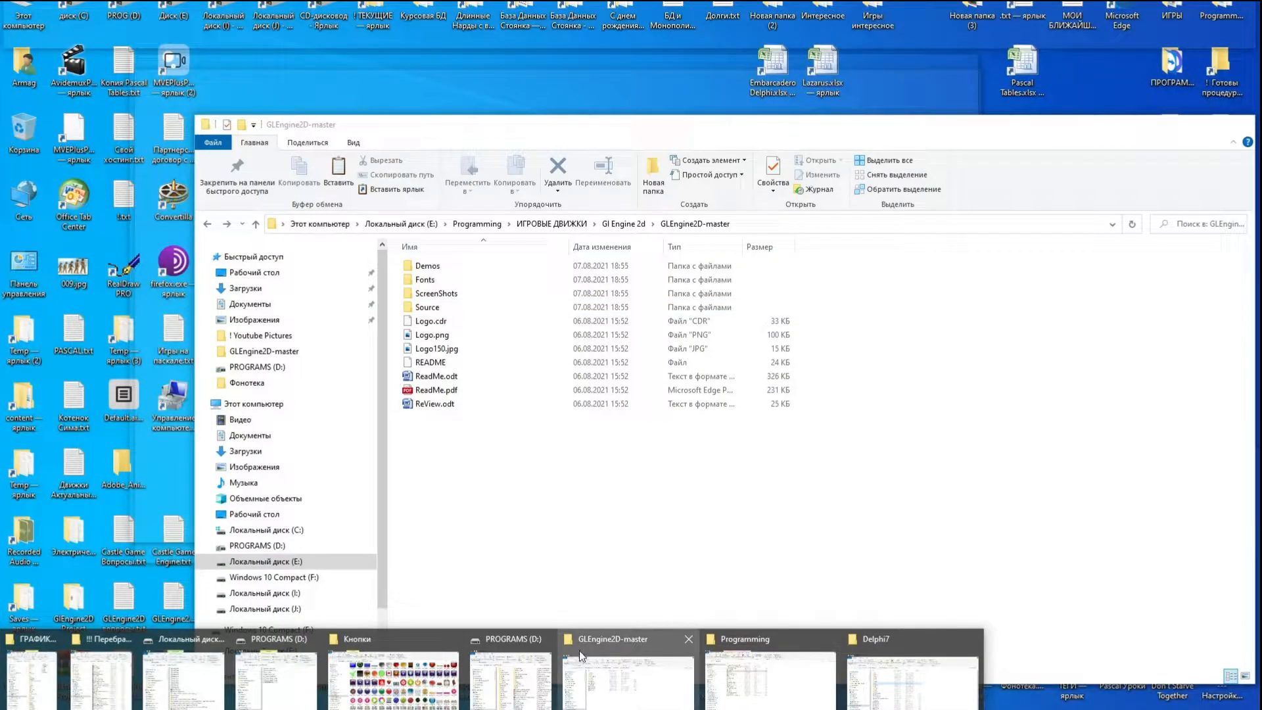
Step: Check the GLEngine2D units inside Delphi7's Lib folder, then return to the Delphi7 folder
click(874, 638)
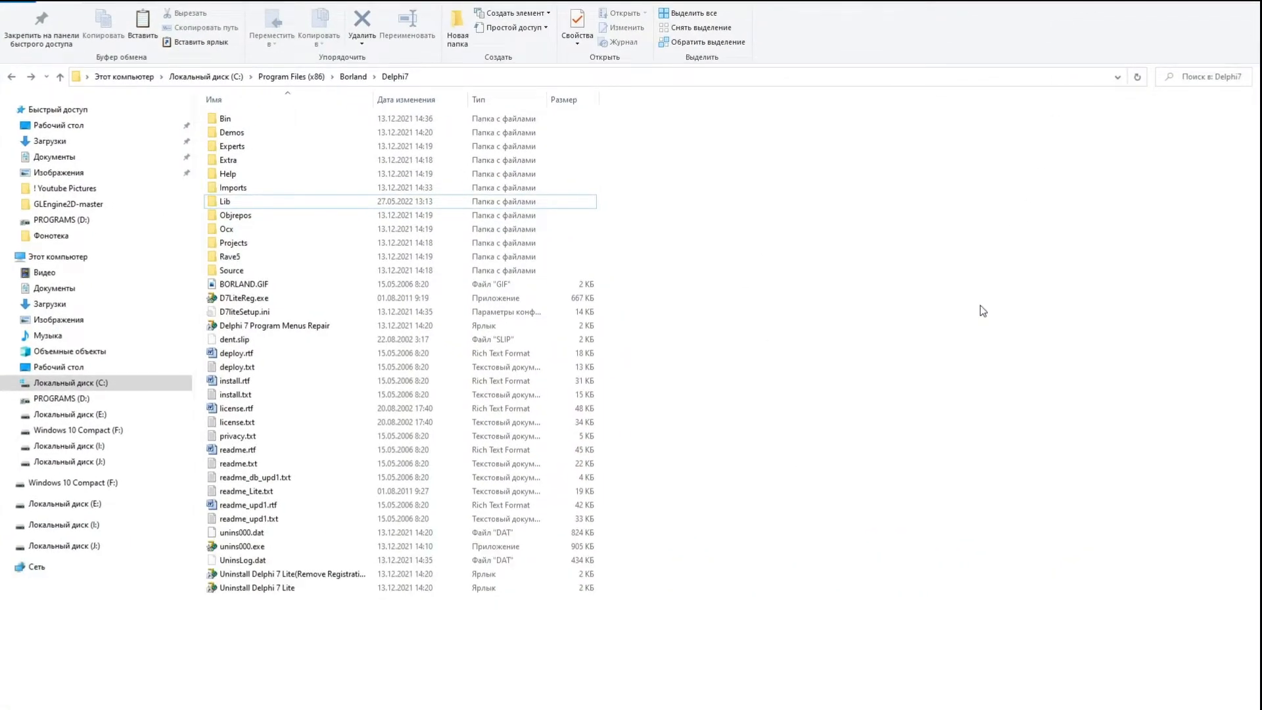
double_click(225, 201)
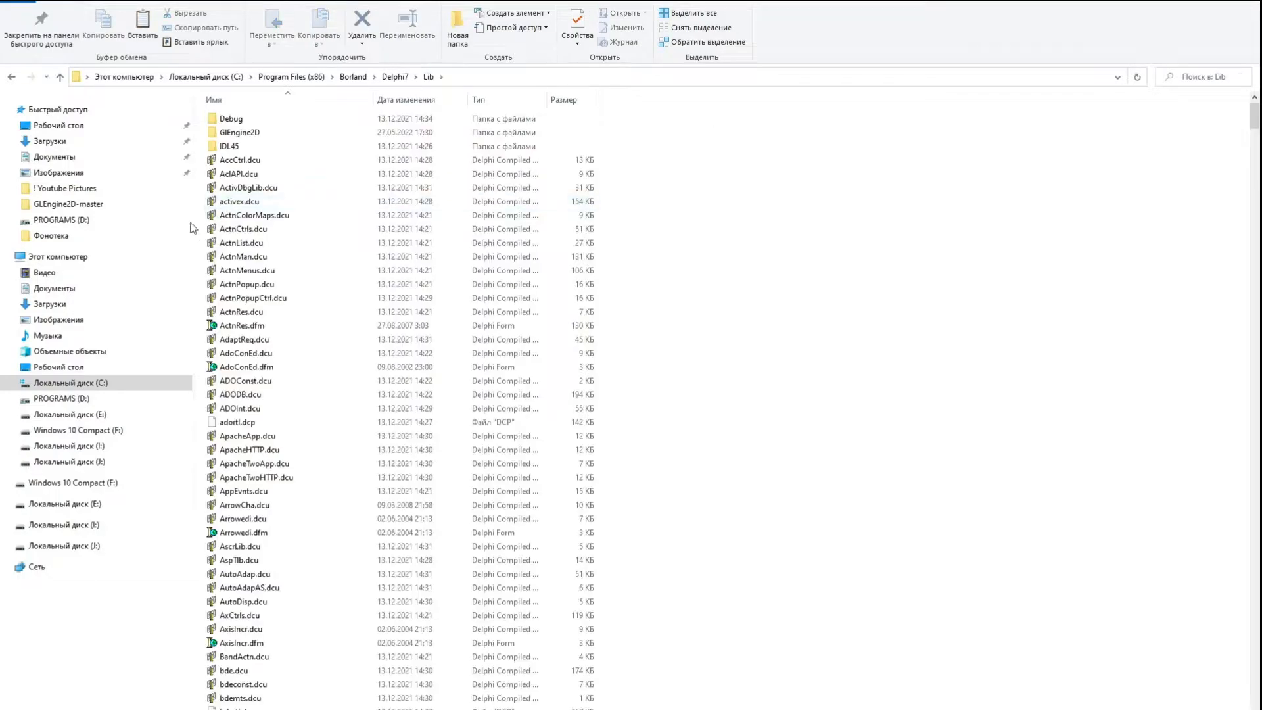
click(240, 132)
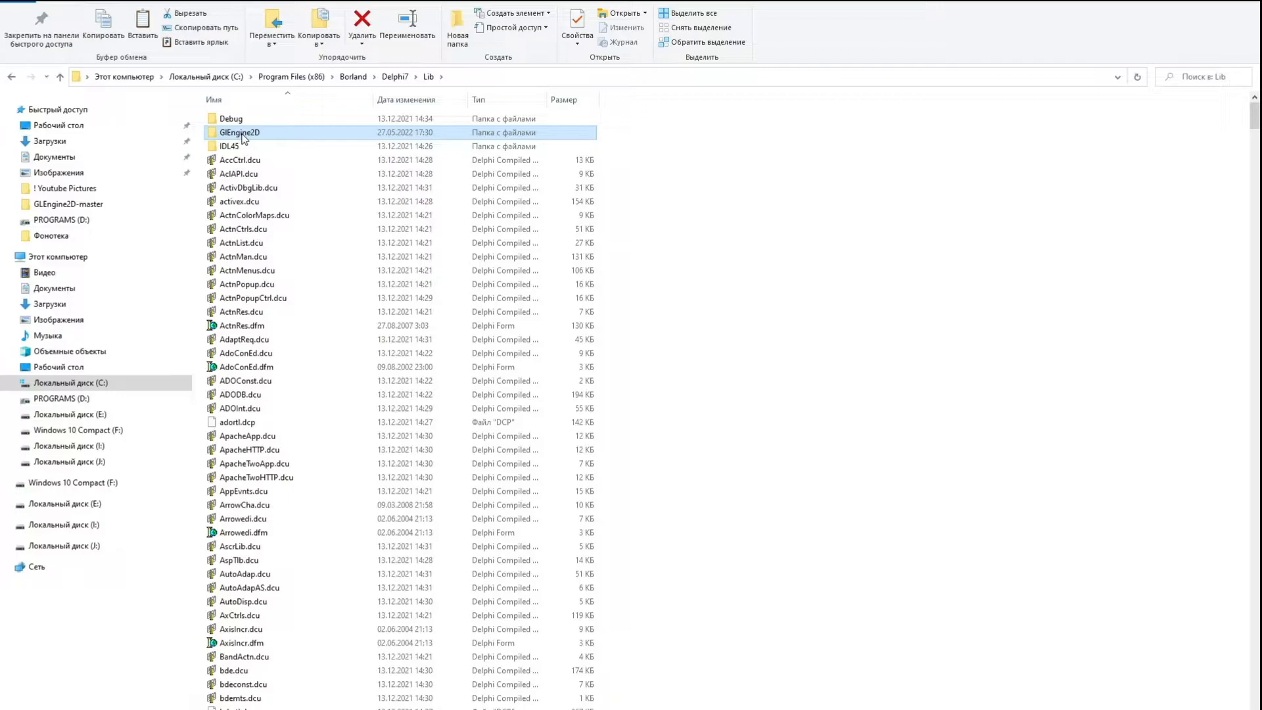
double_click(240, 132)
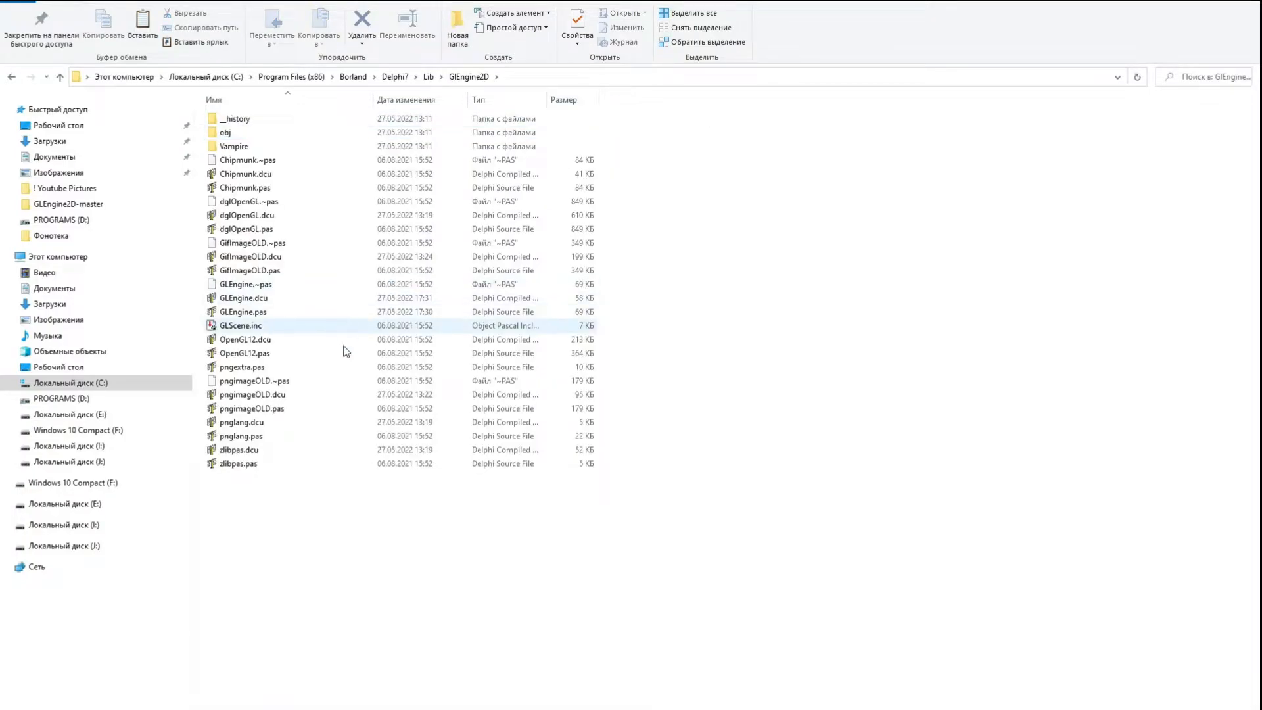
click(11, 76)
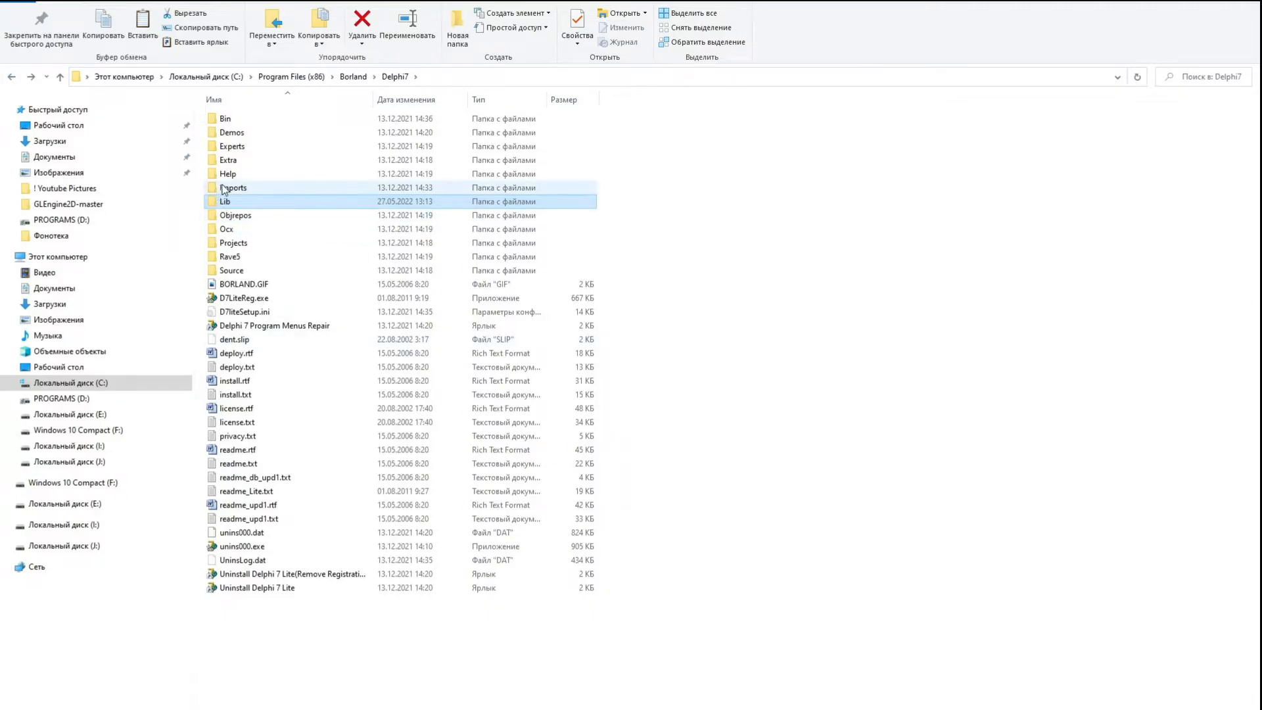
double_click(225, 201)
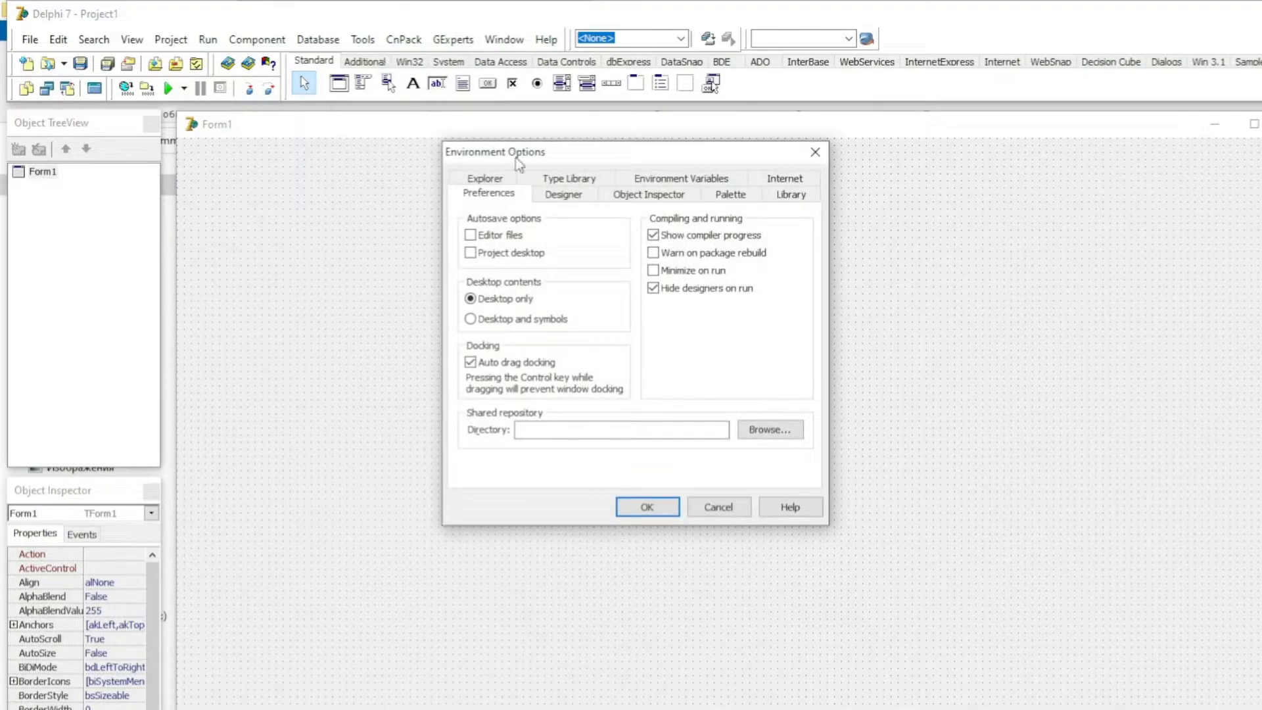
Step: Add the GLEngine2D obj, Vampire and __history folders to Delphi 7's Library path list
click(790, 193)
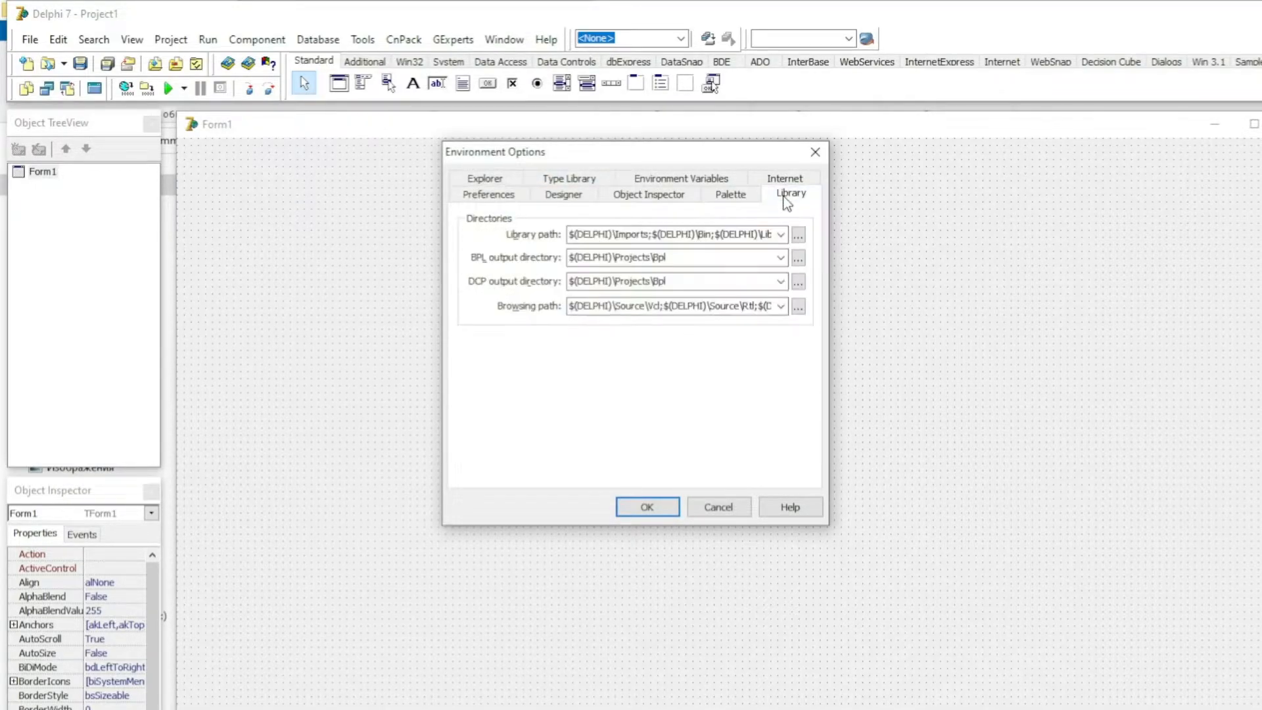
click(797, 234)
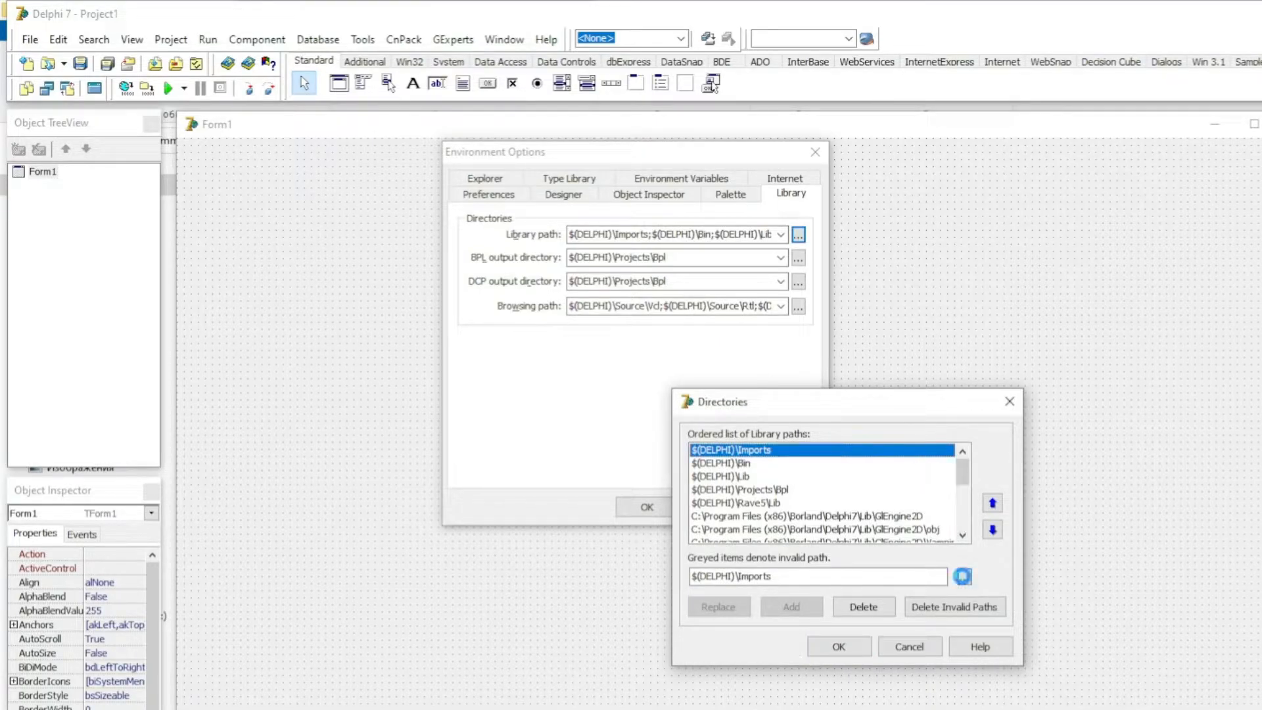
click(962, 576)
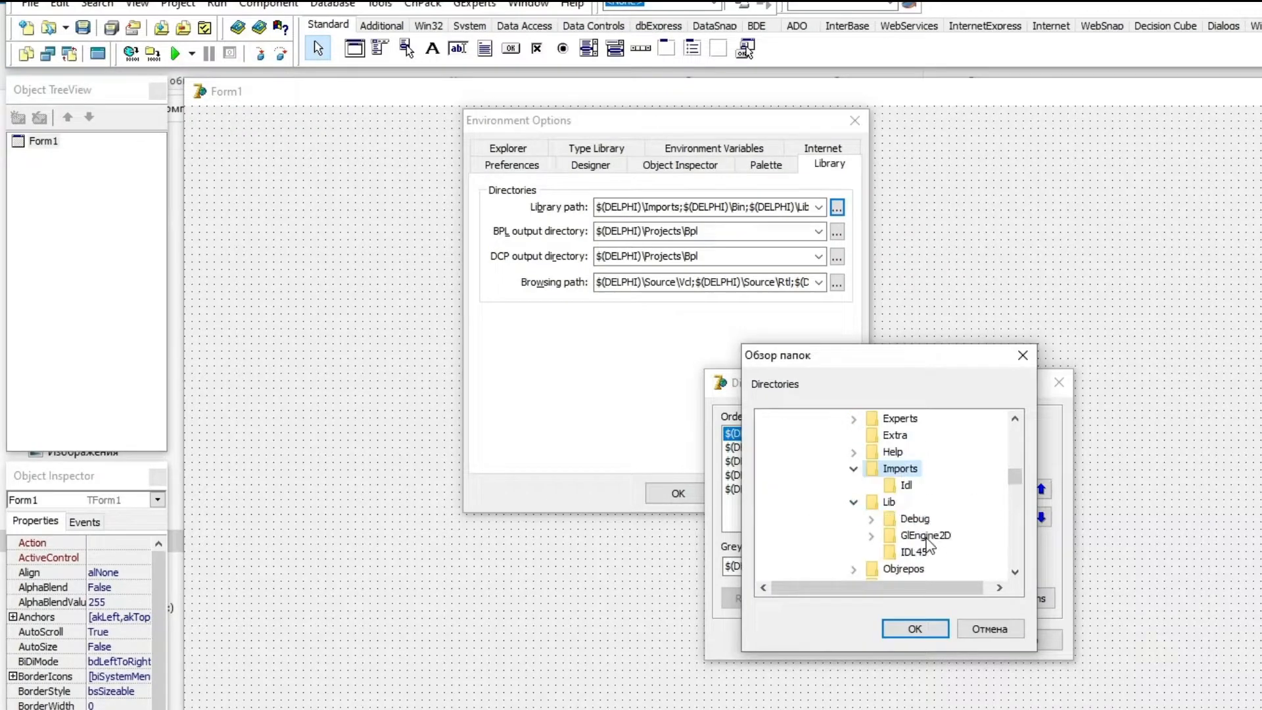
click(913, 628)
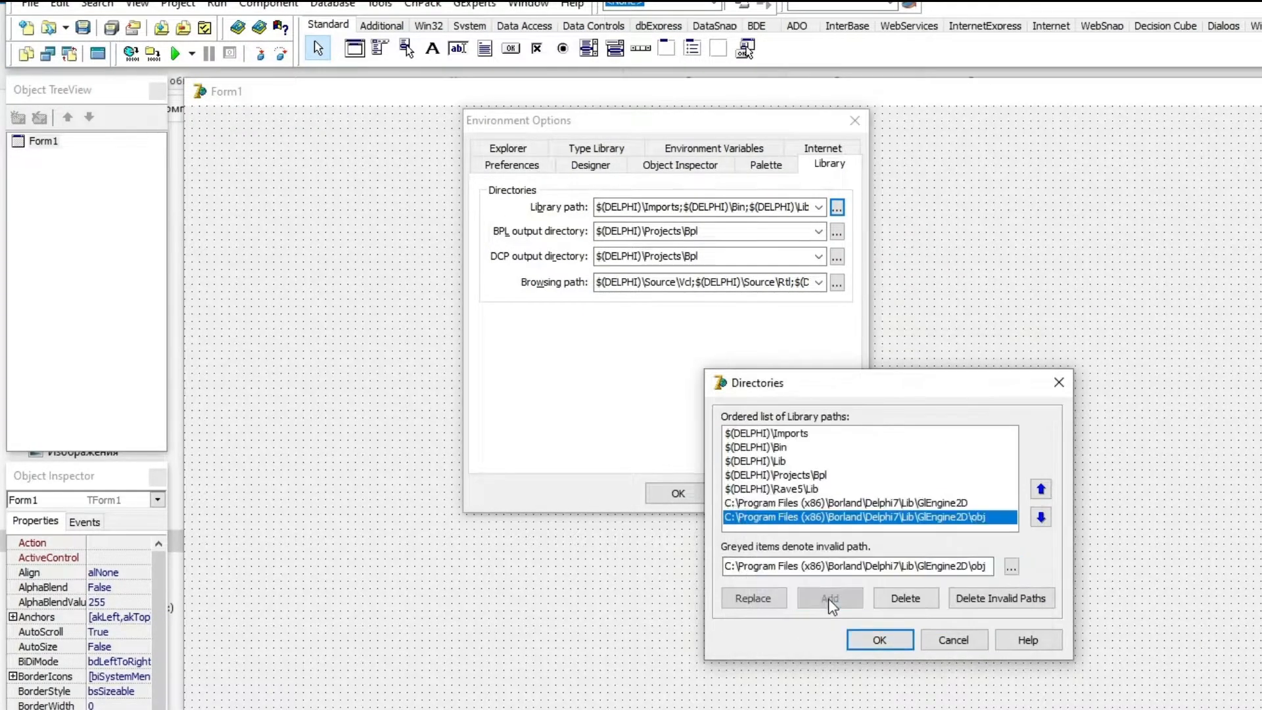
click(1010, 565)
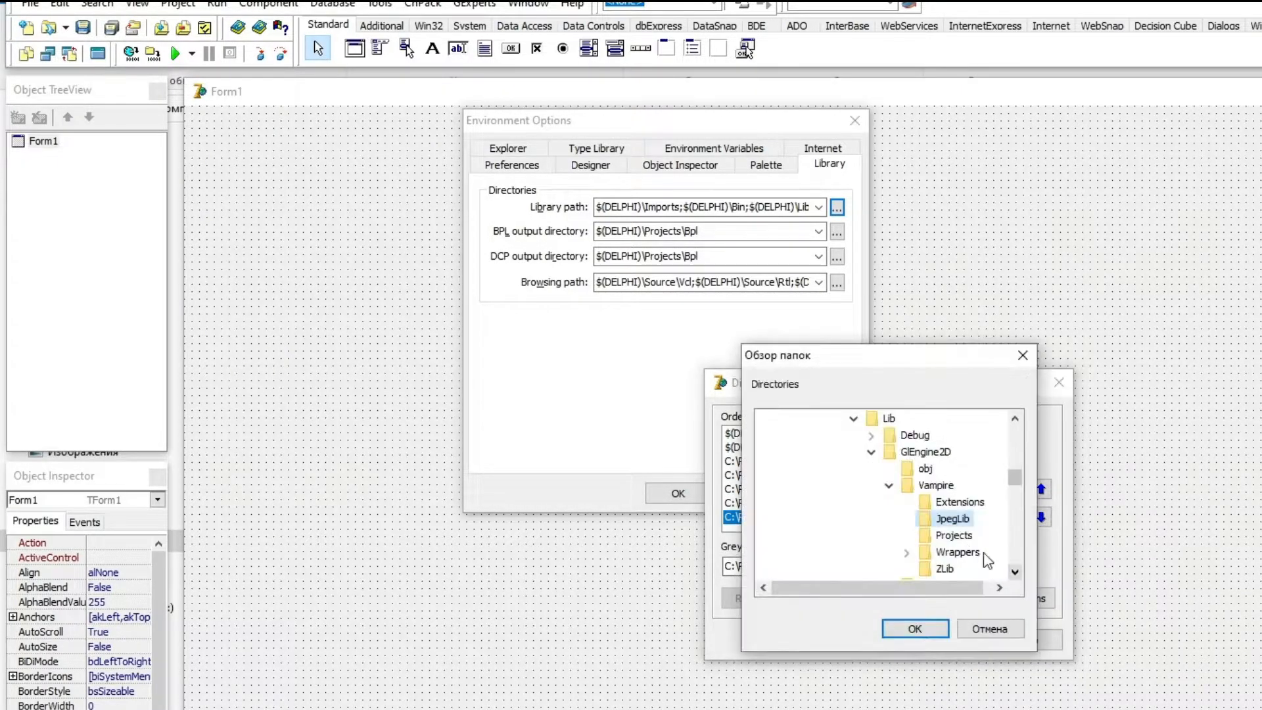
click(914, 628)
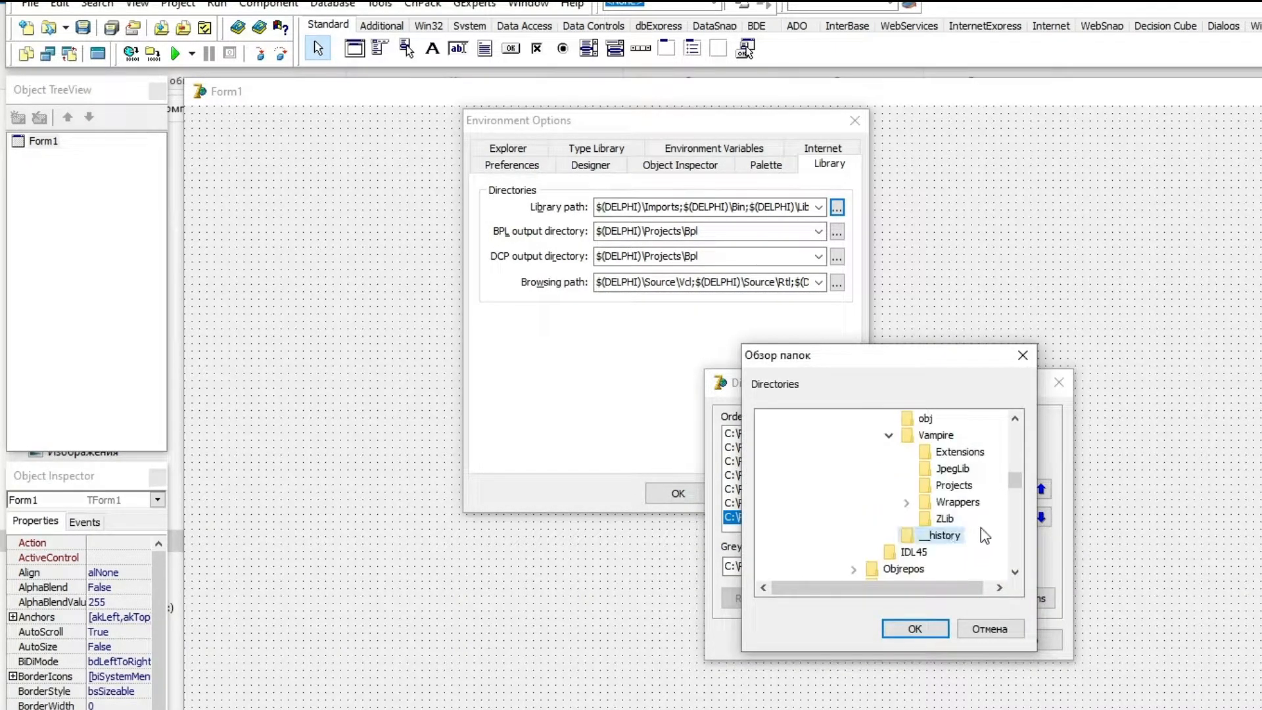
click(913, 627)
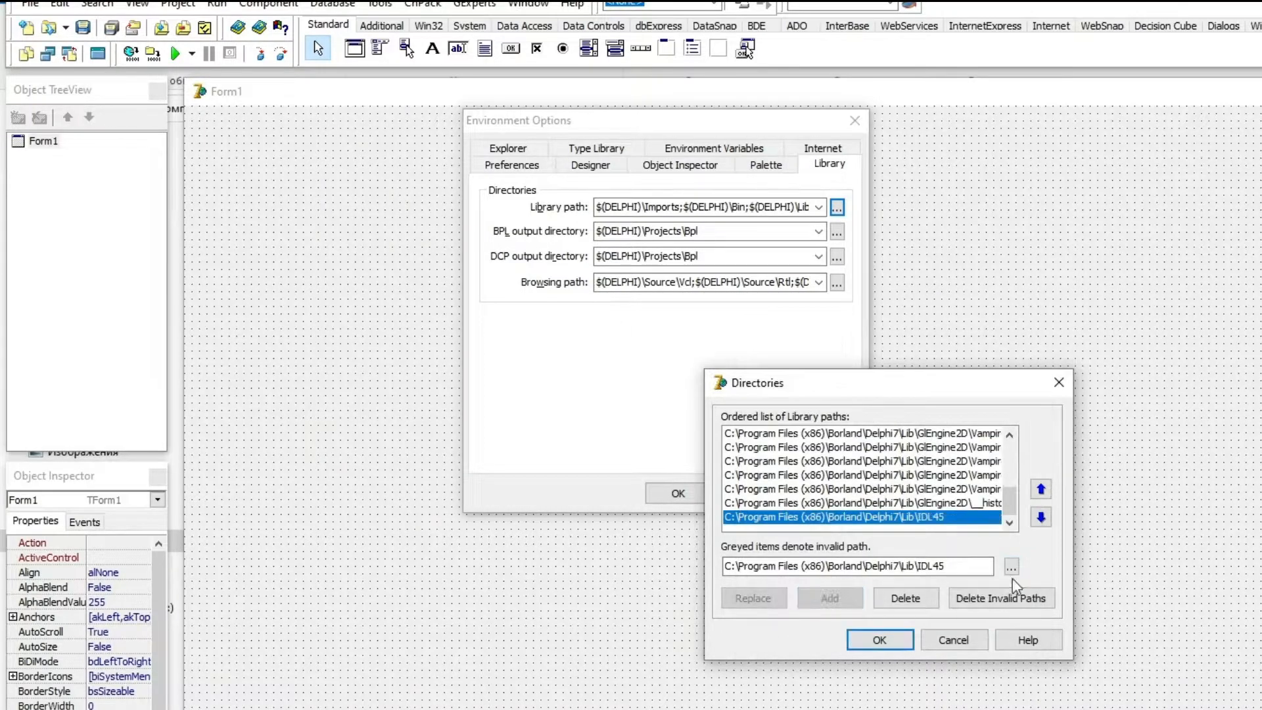
click(1010, 566)
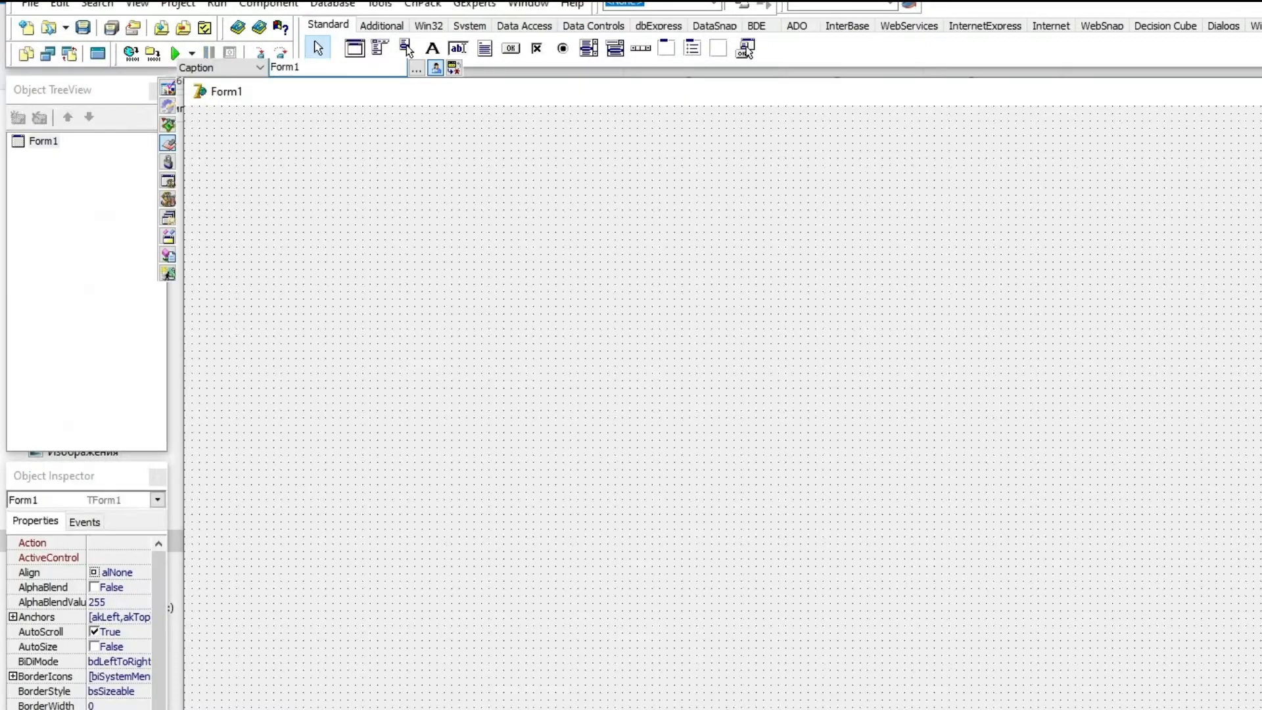
Step: Delete each GLEngine2D path from Environment Options > Library, then OK both dialogs
click(271, 3)
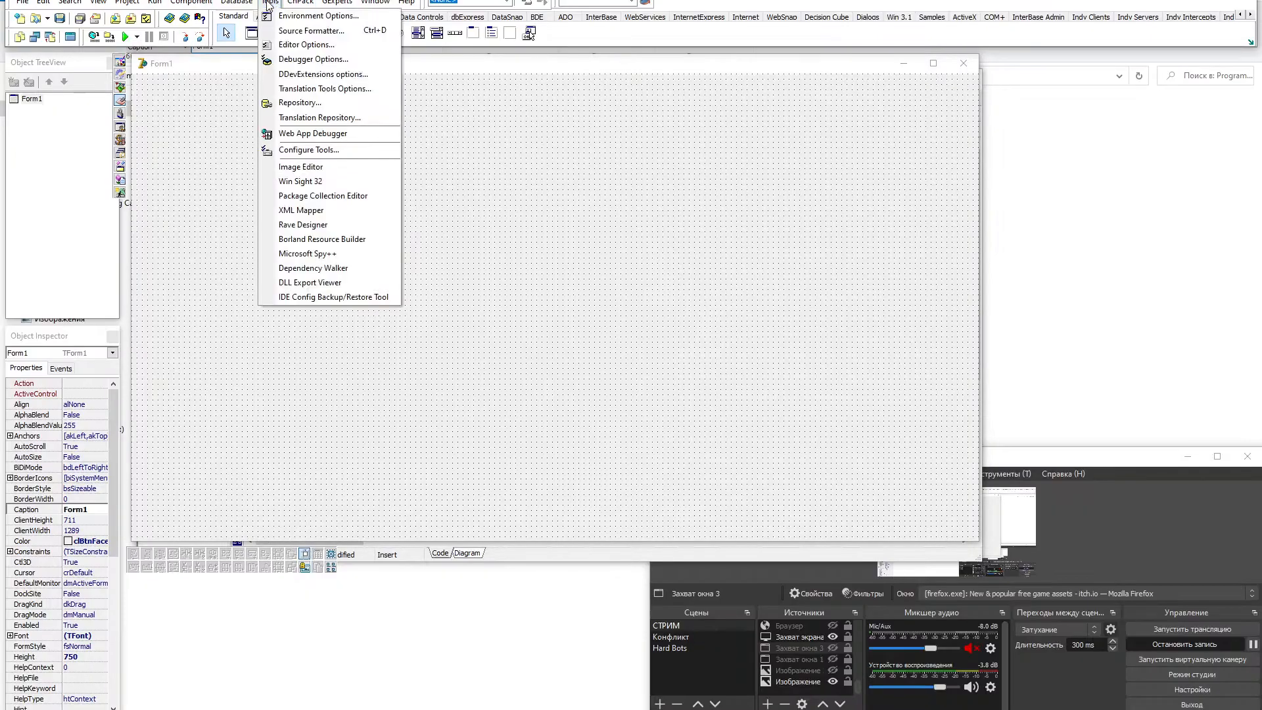
click(272, 15)
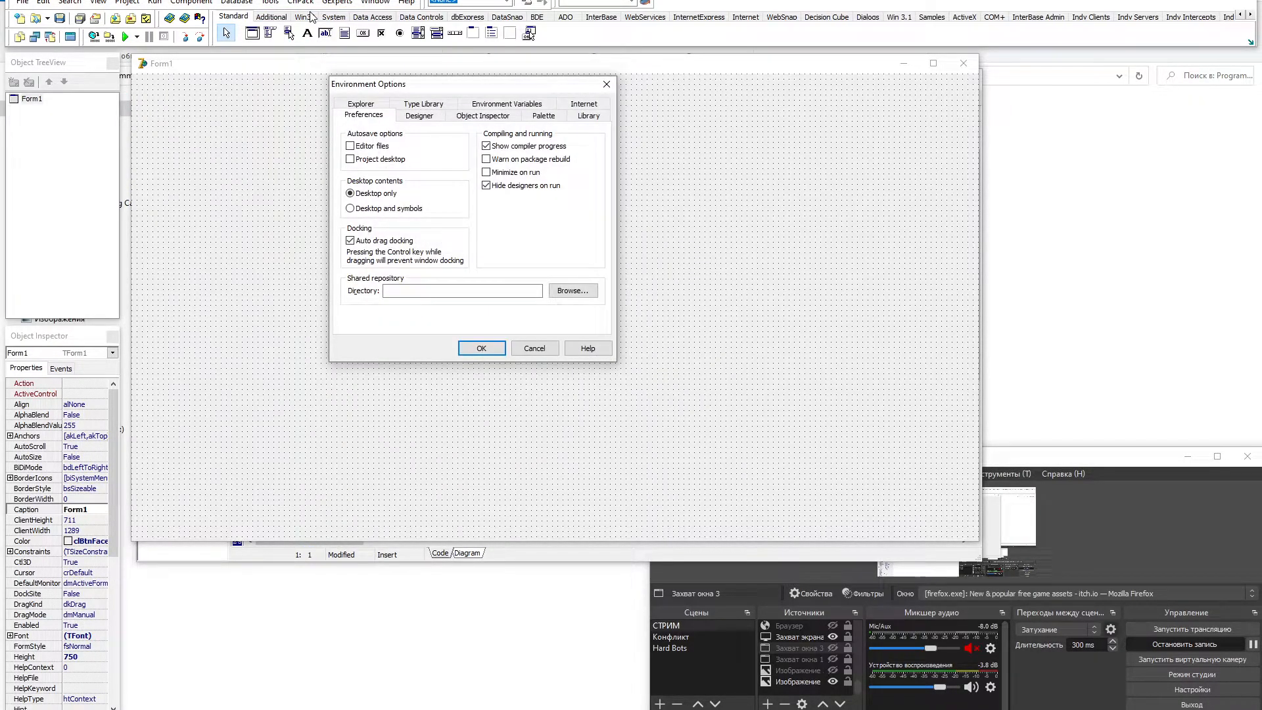
click(588, 115)
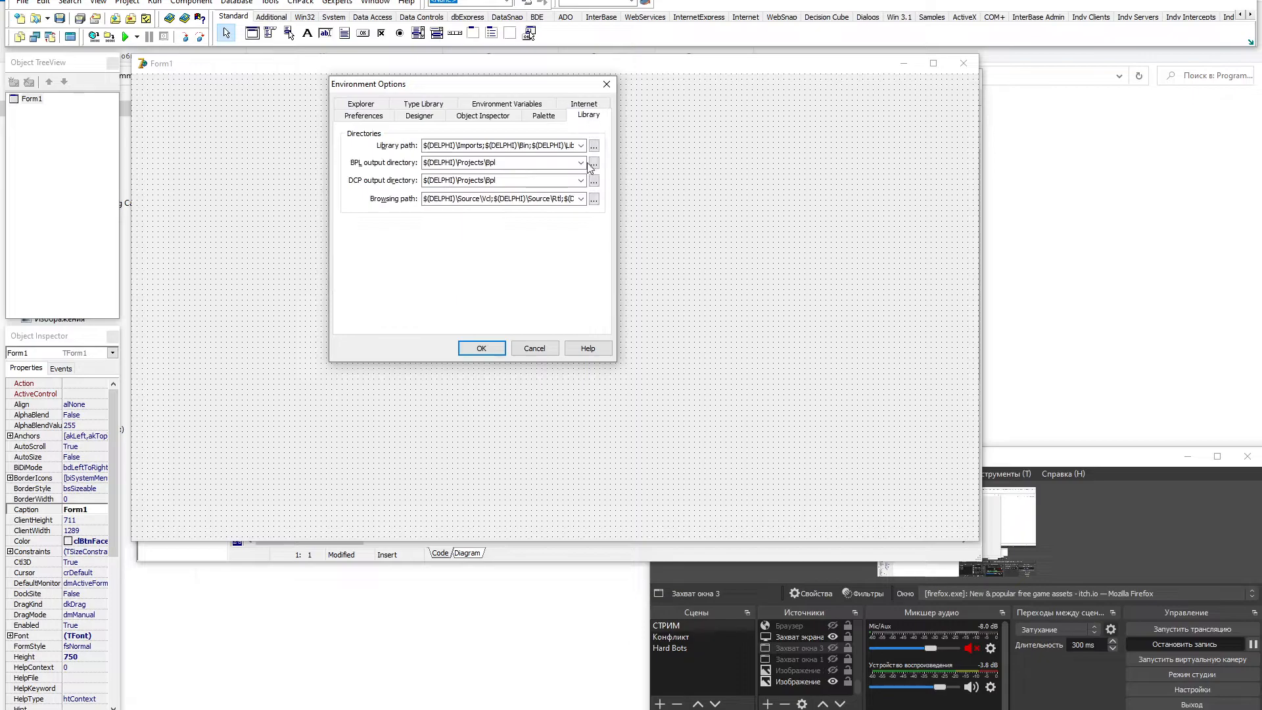
click(593, 146)
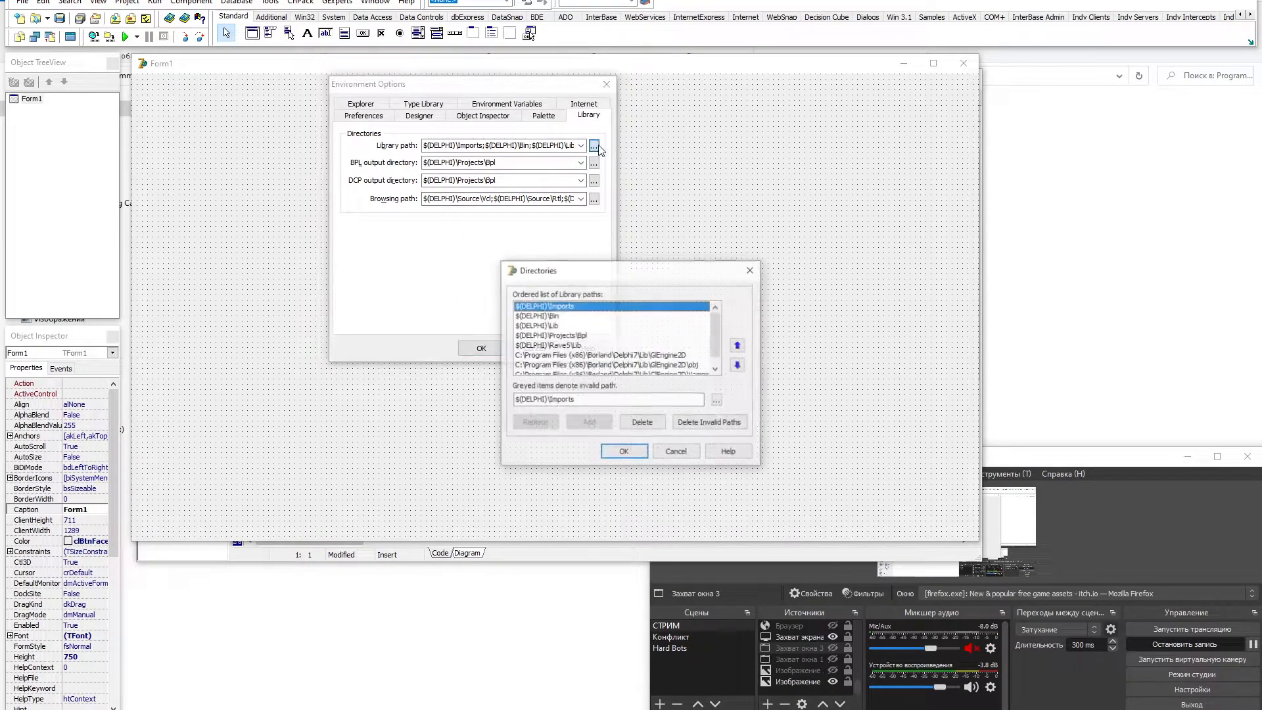
click(736, 365)
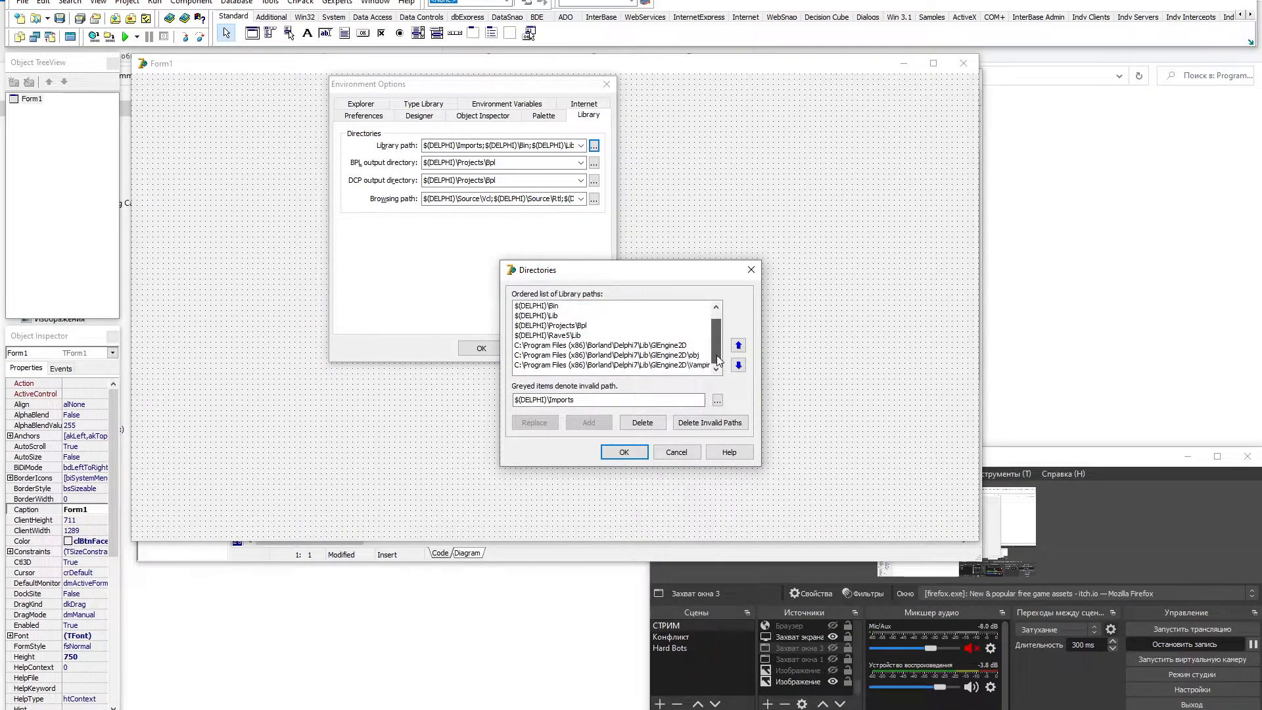
click(612, 345)
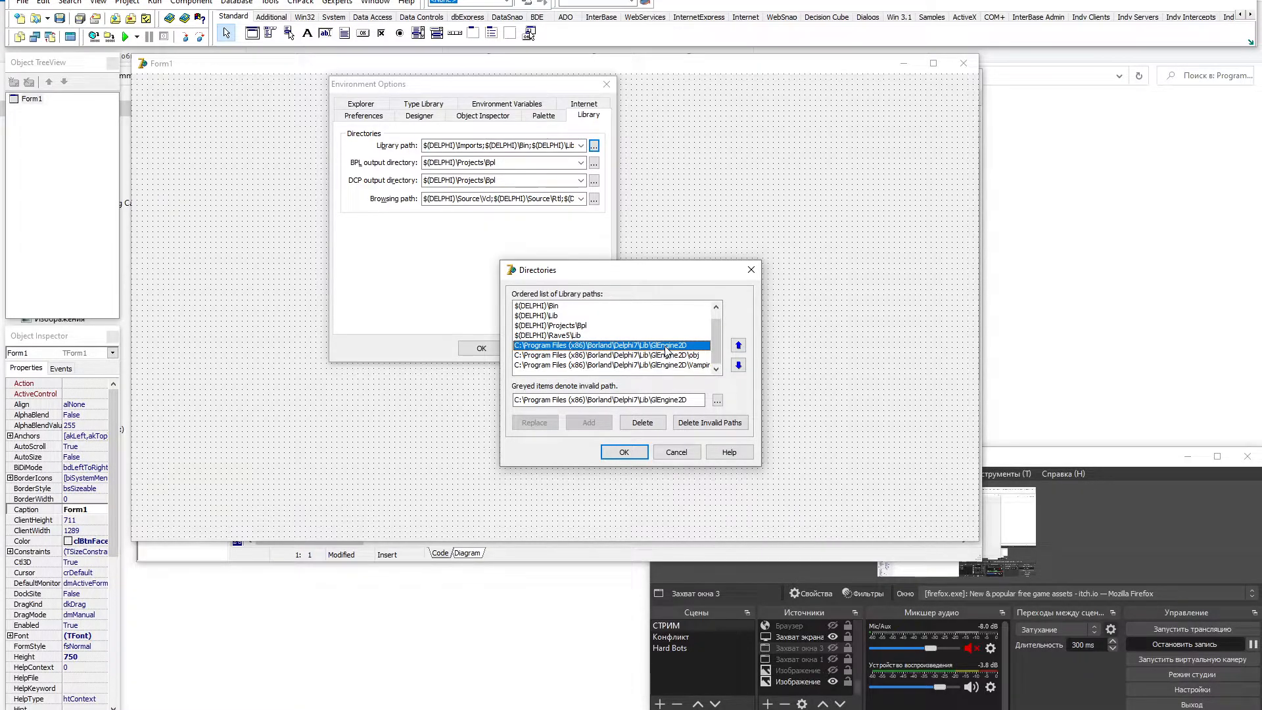
click(642, 422)
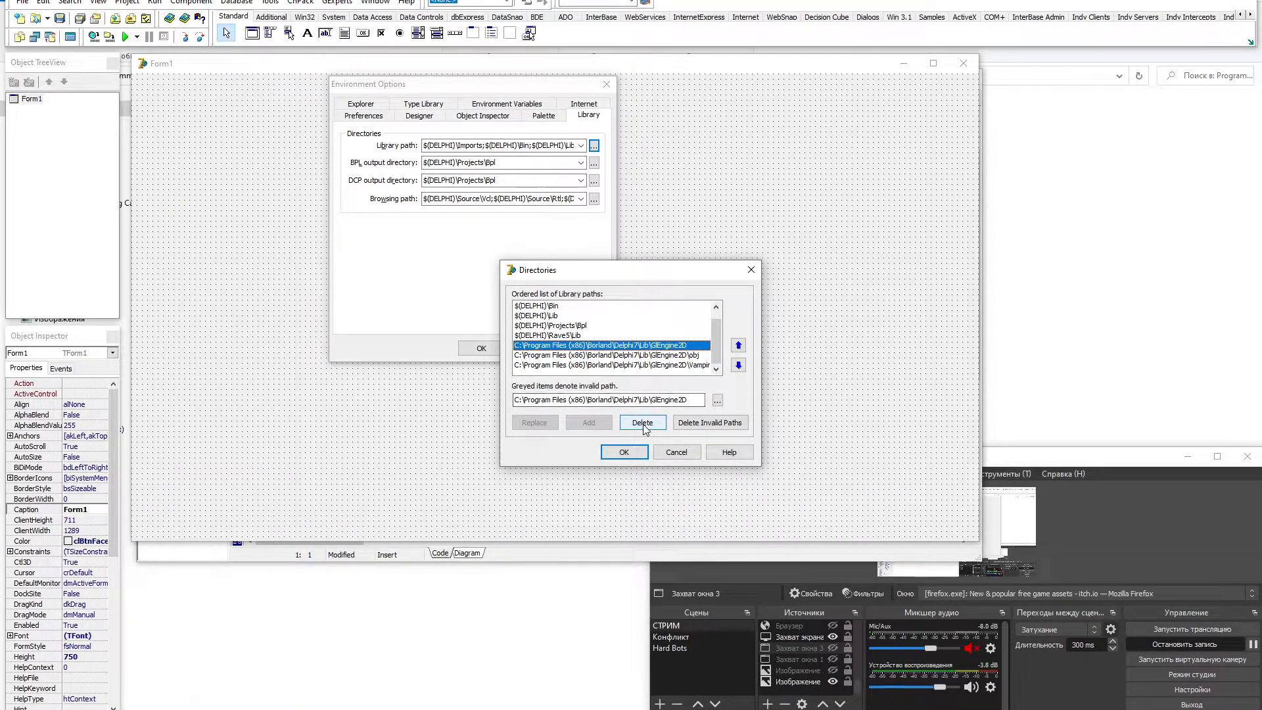
click(642, 423)
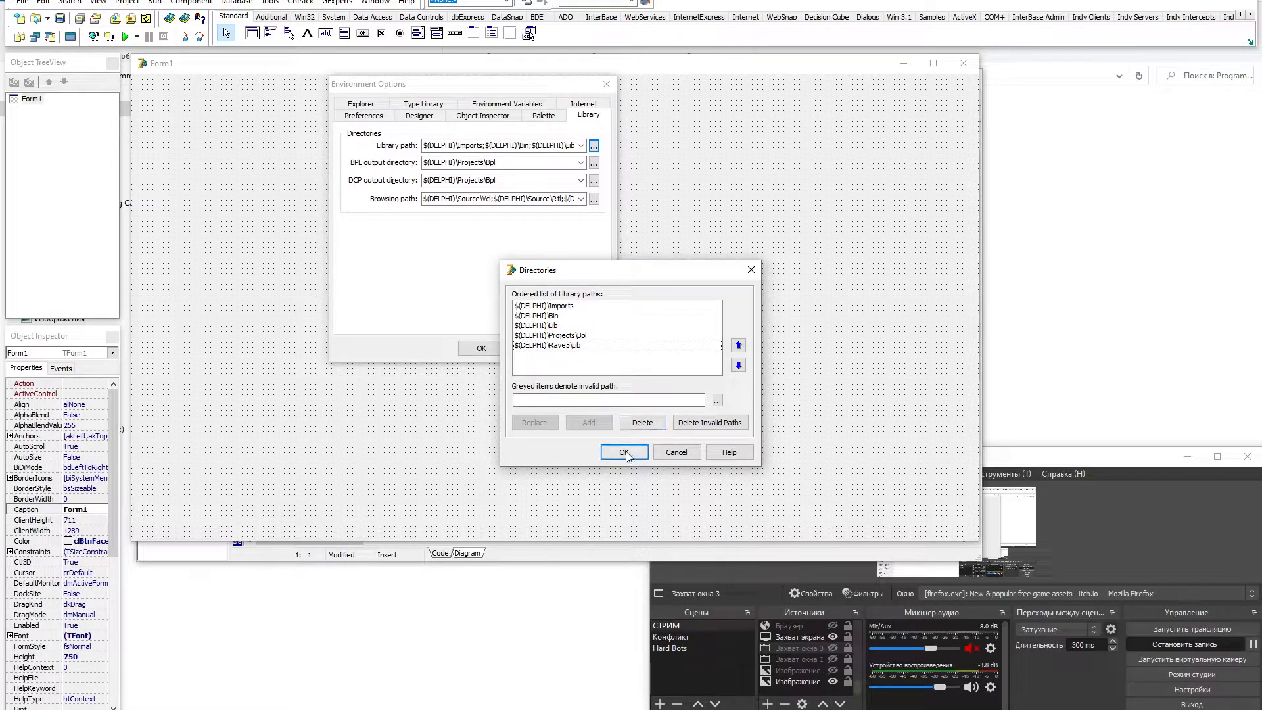
click(623, 452)
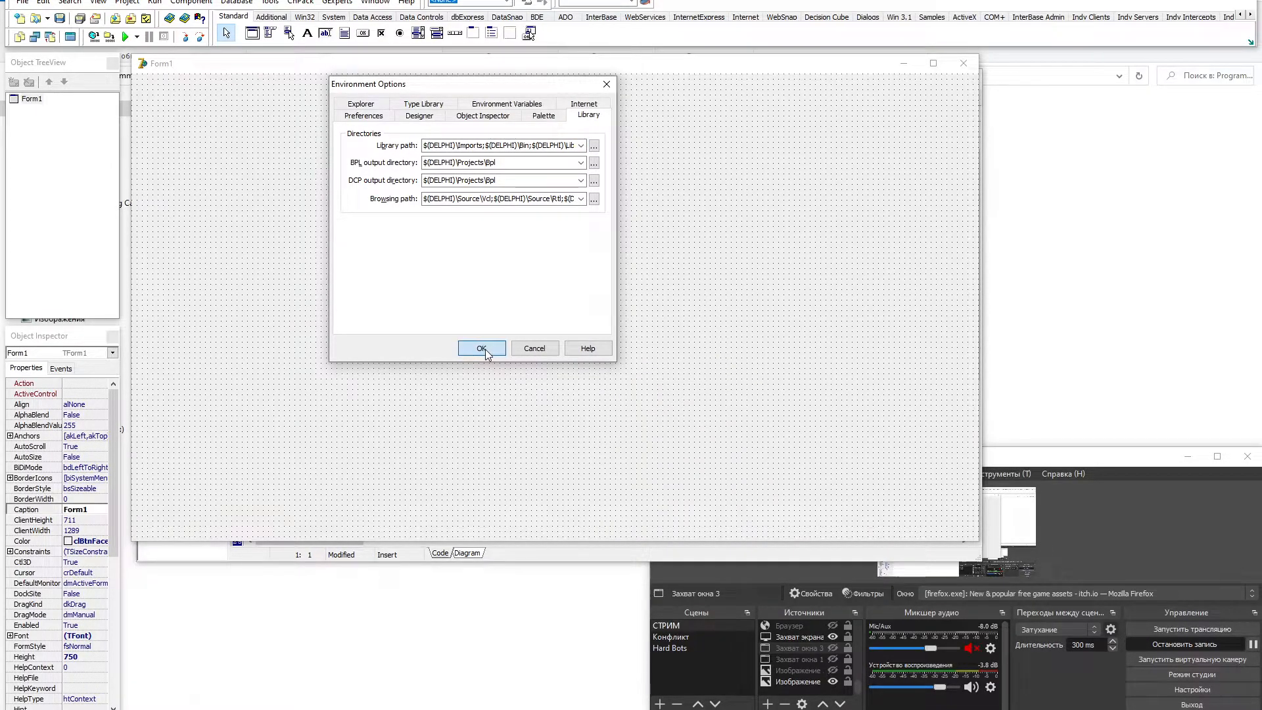
click(481, 347)
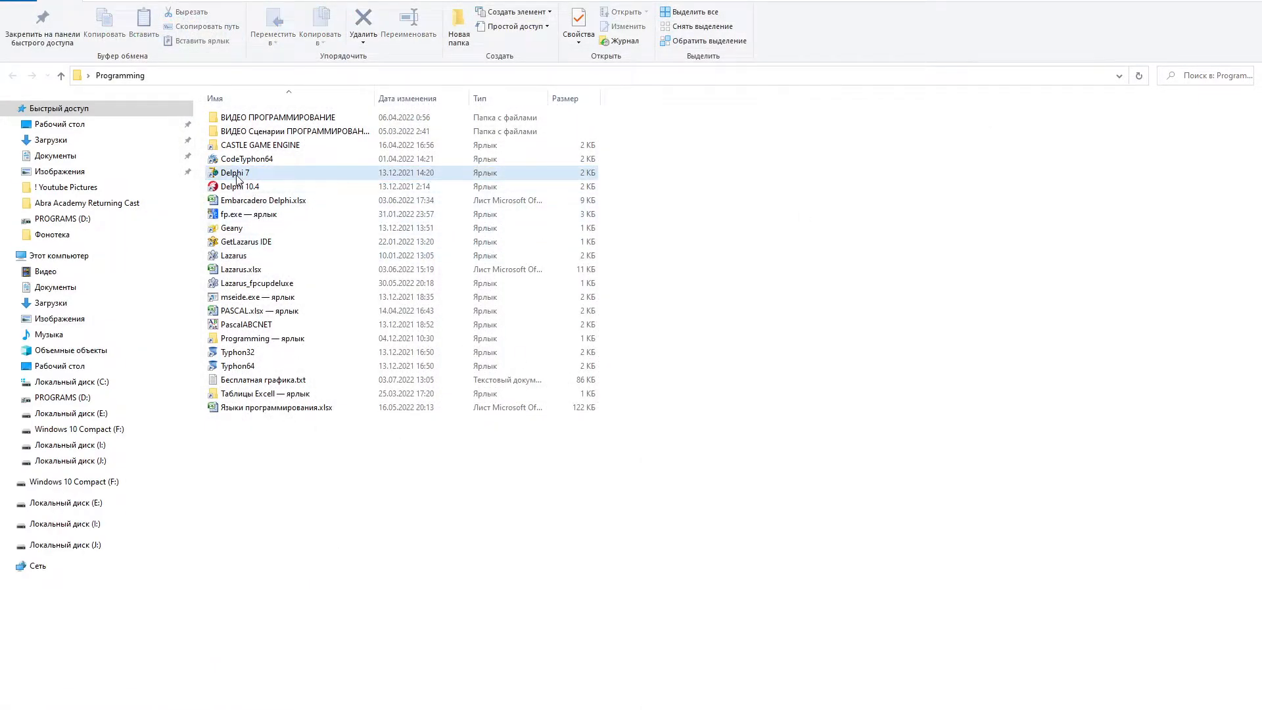
Step: Paste the copied folder into Delphi 10.4's Studio 21.0 lib folder with administrator permission
right_click(240, 186)
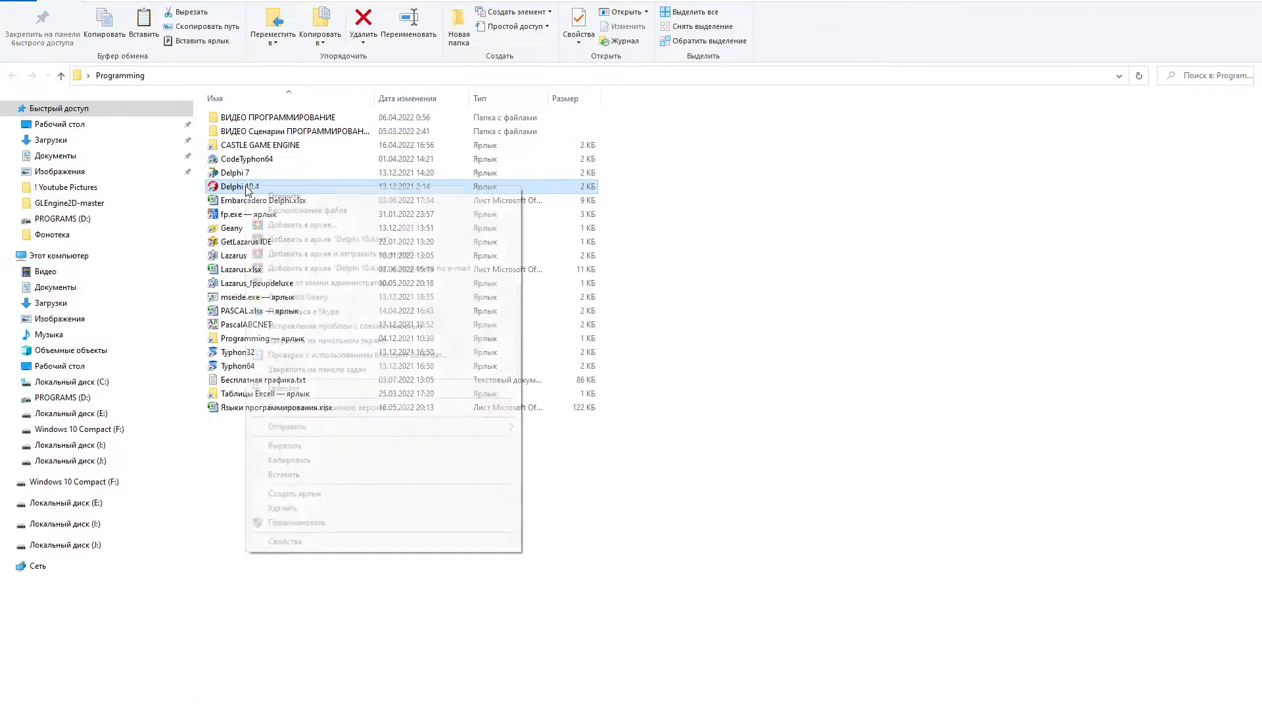
click(284, 541)
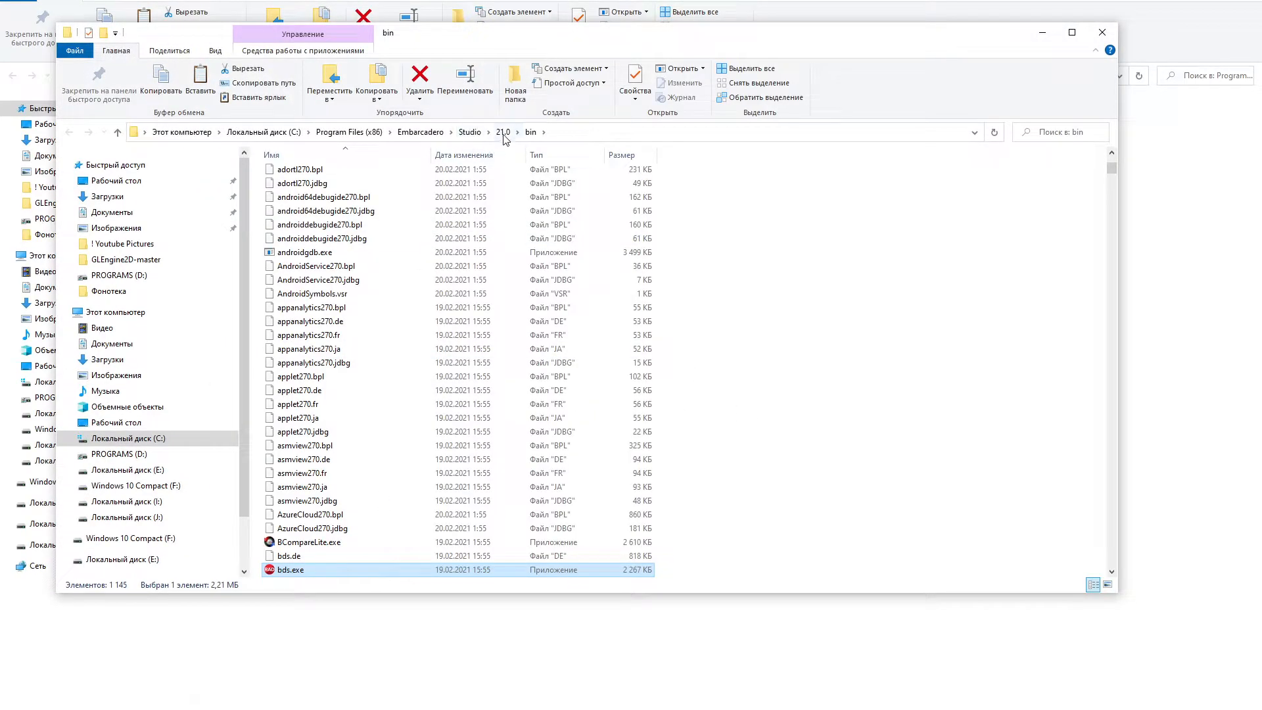
click(503, 132)
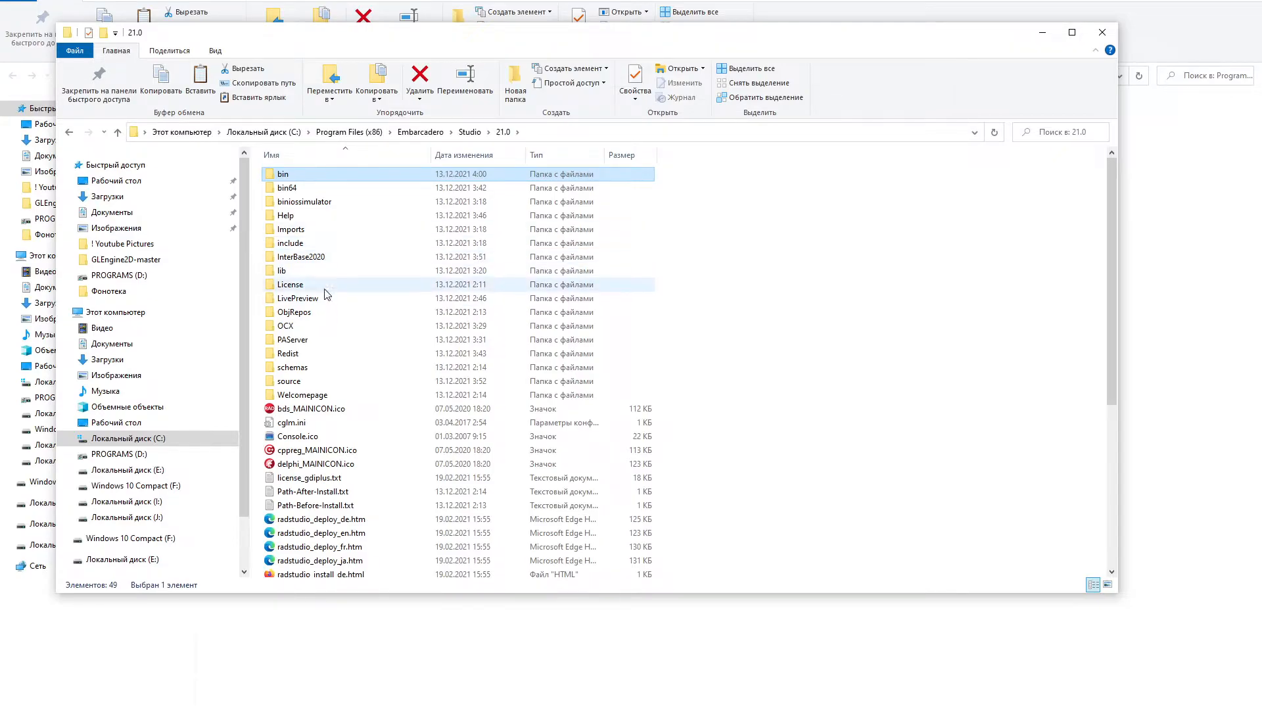
right_click(302, 269)
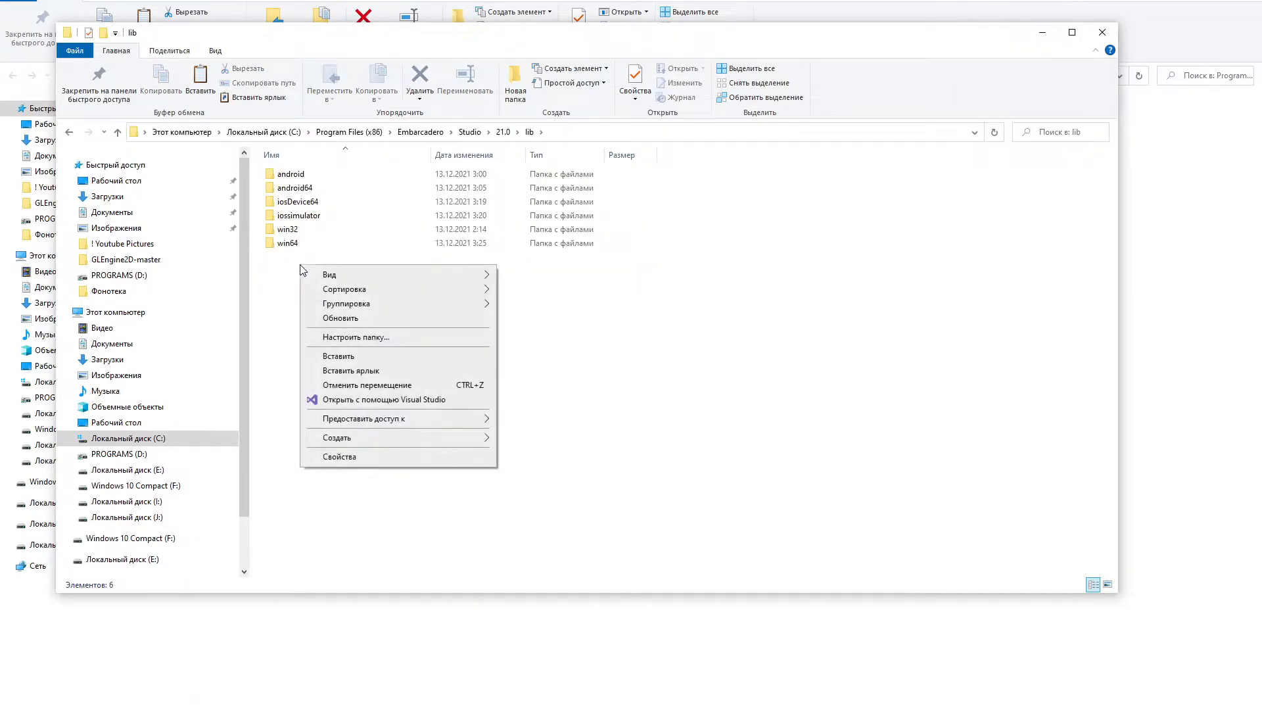
click(338, 355)
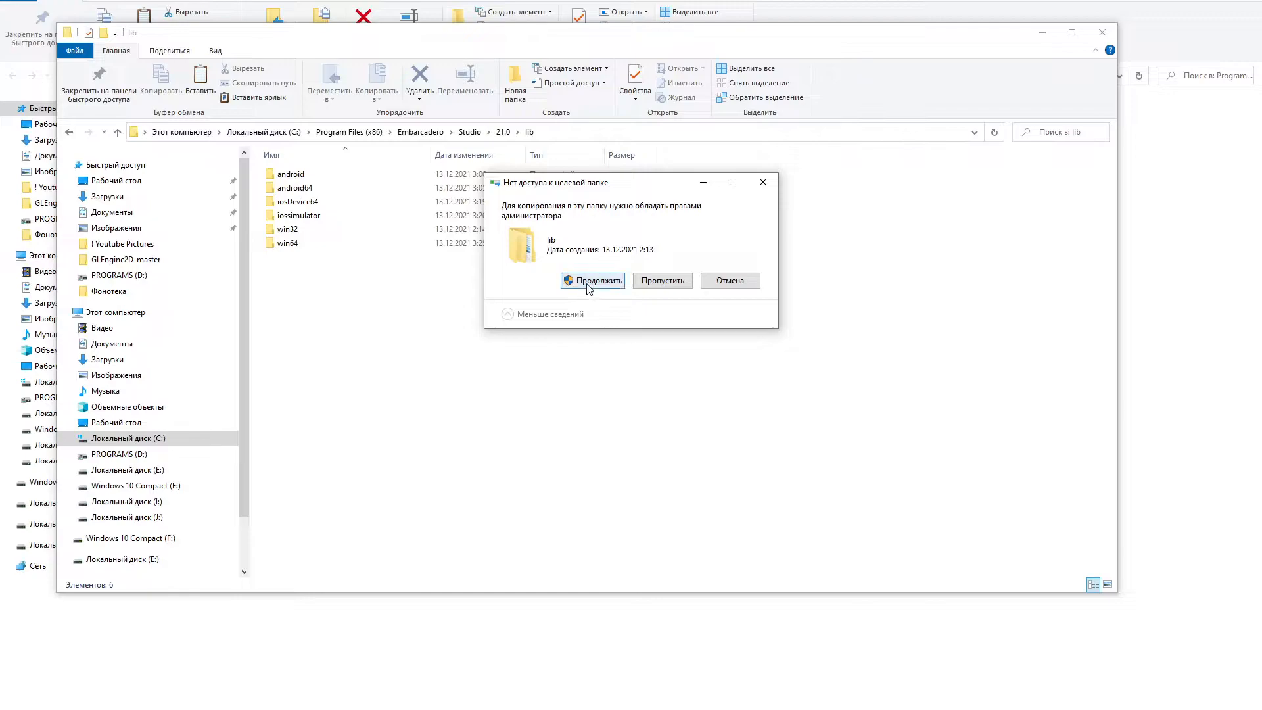
click(592, 279)
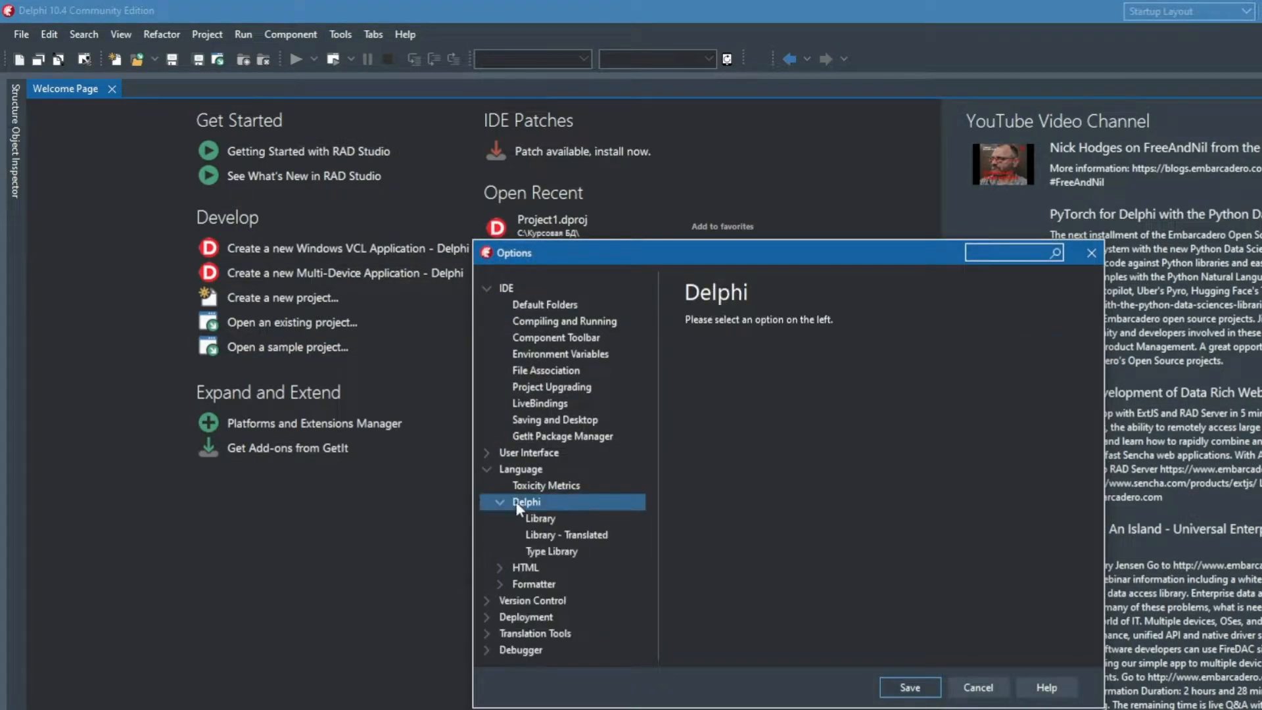
Step: Open Delphi 10.4's Library path list and browse GlEngine2D folders, into the JpegLib subfolder
click(540, 517)
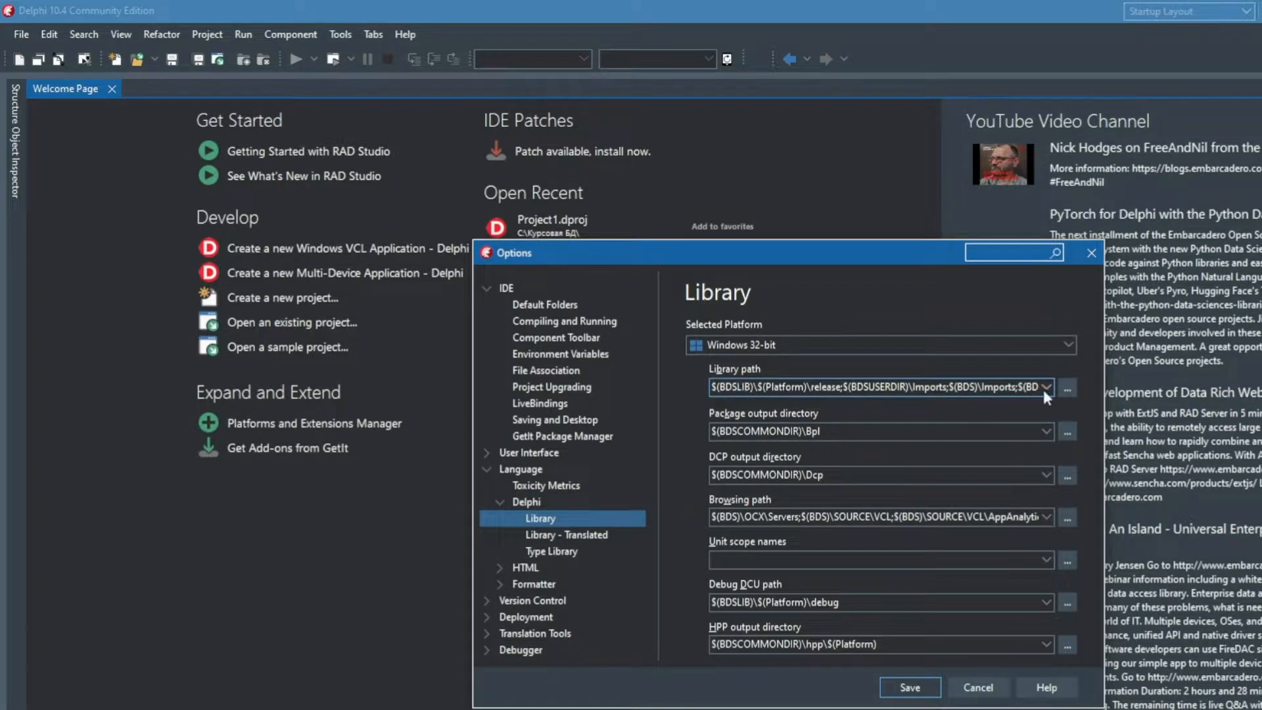
click(1068, 387)
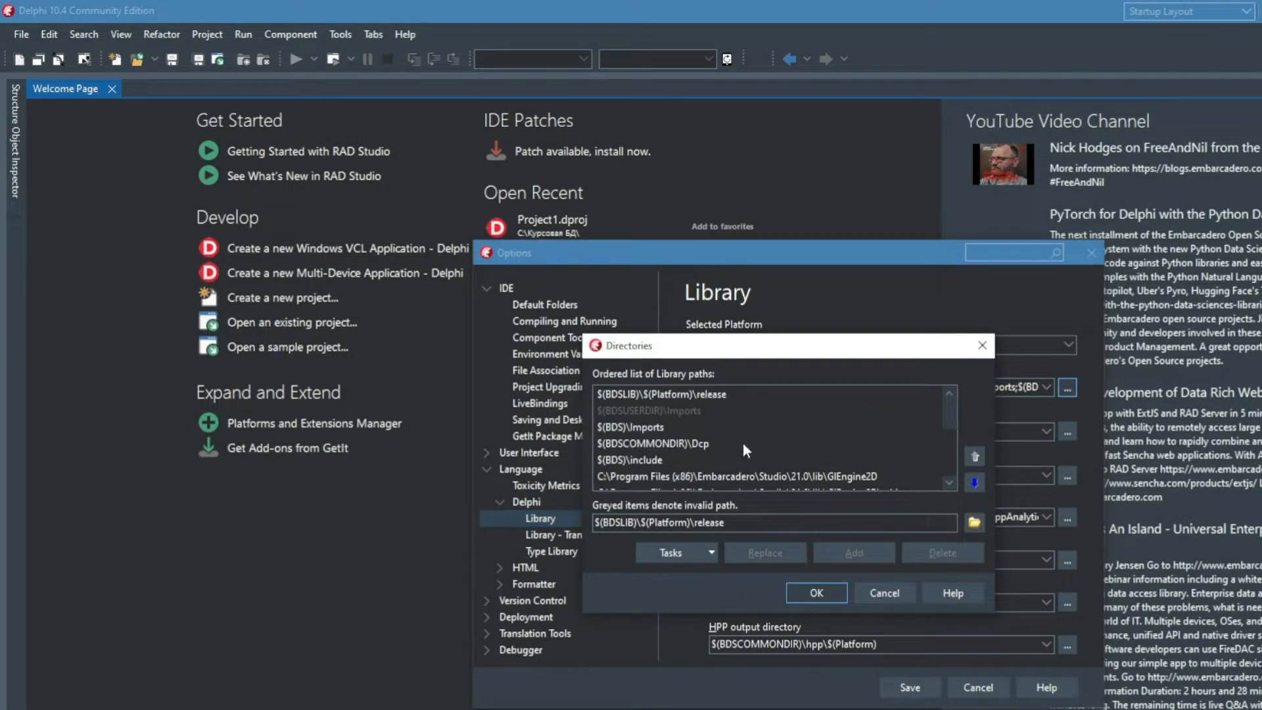
click(972, 523)
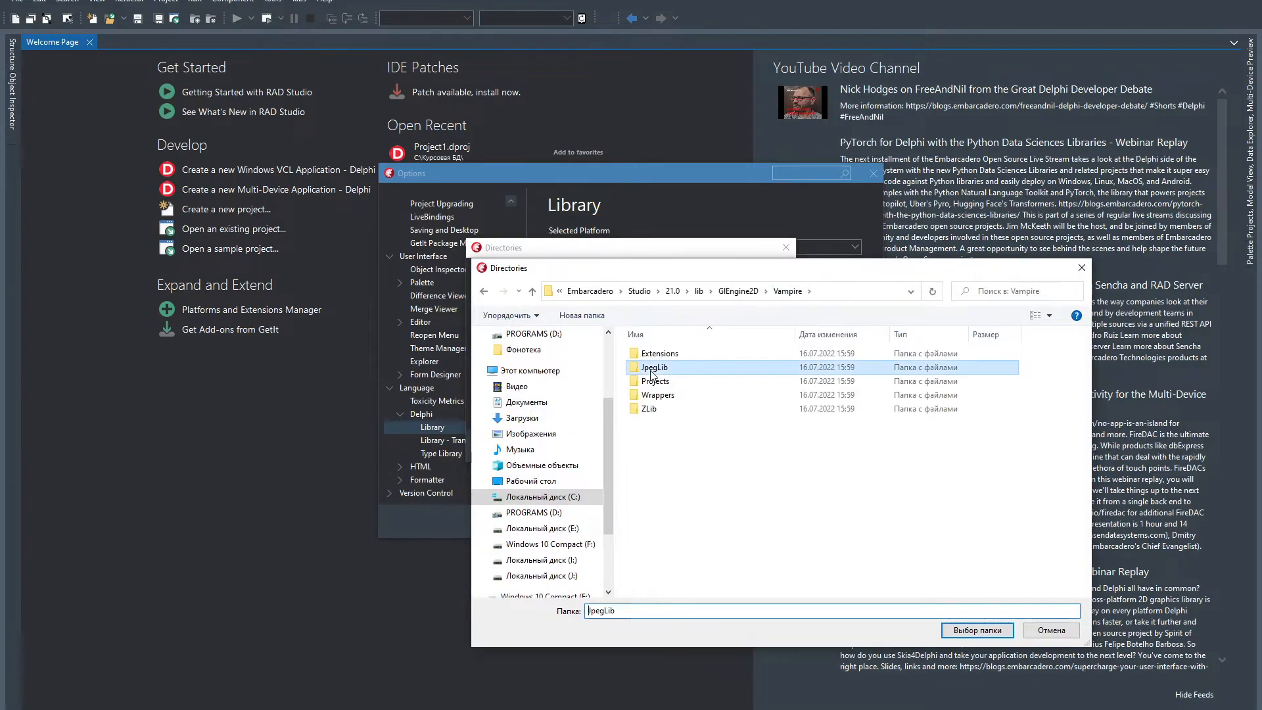
double_click(655, 381)
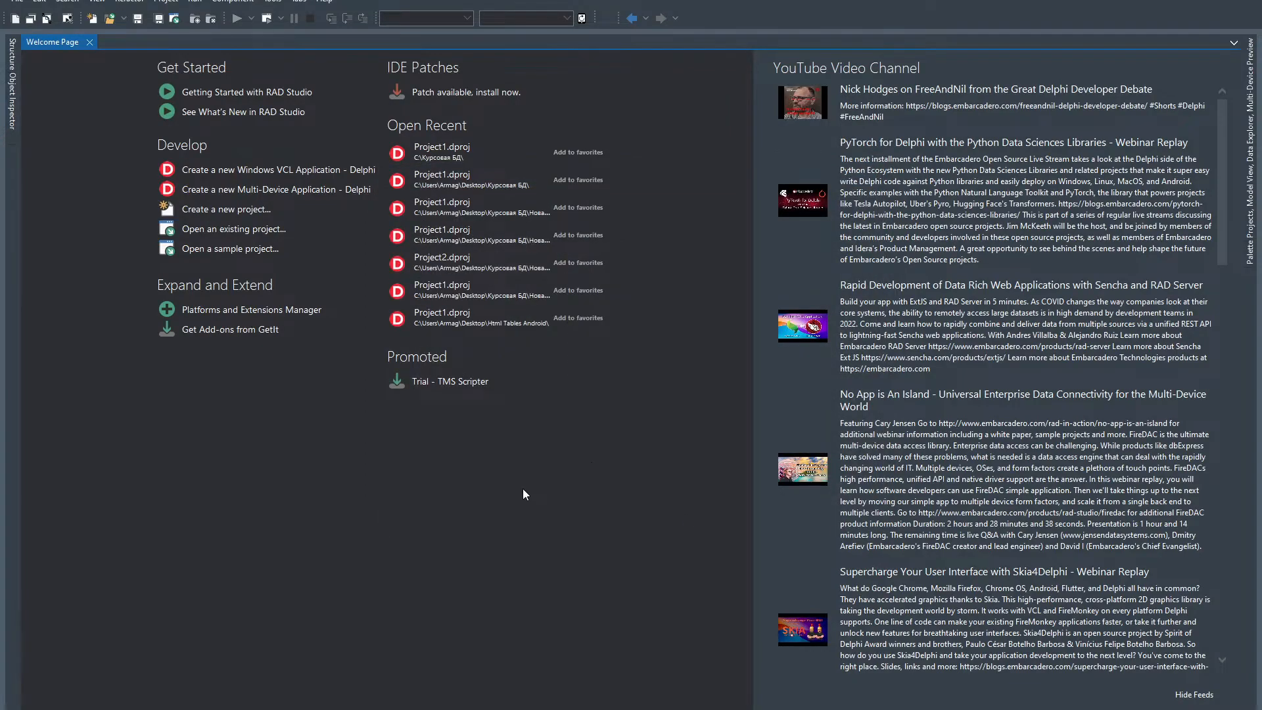
Step: Select the GlEngine2D entries in Delphi 10.4's Library path list and delete them
click(273, 1)
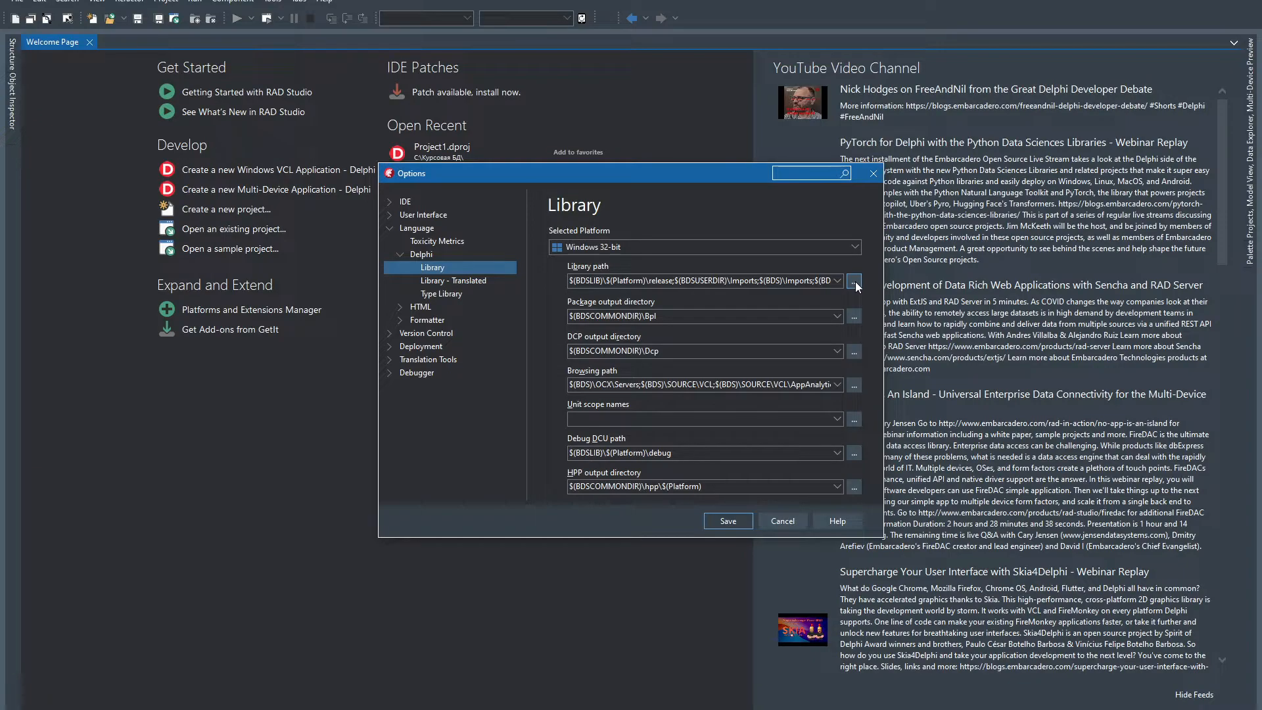
click(853, 280)
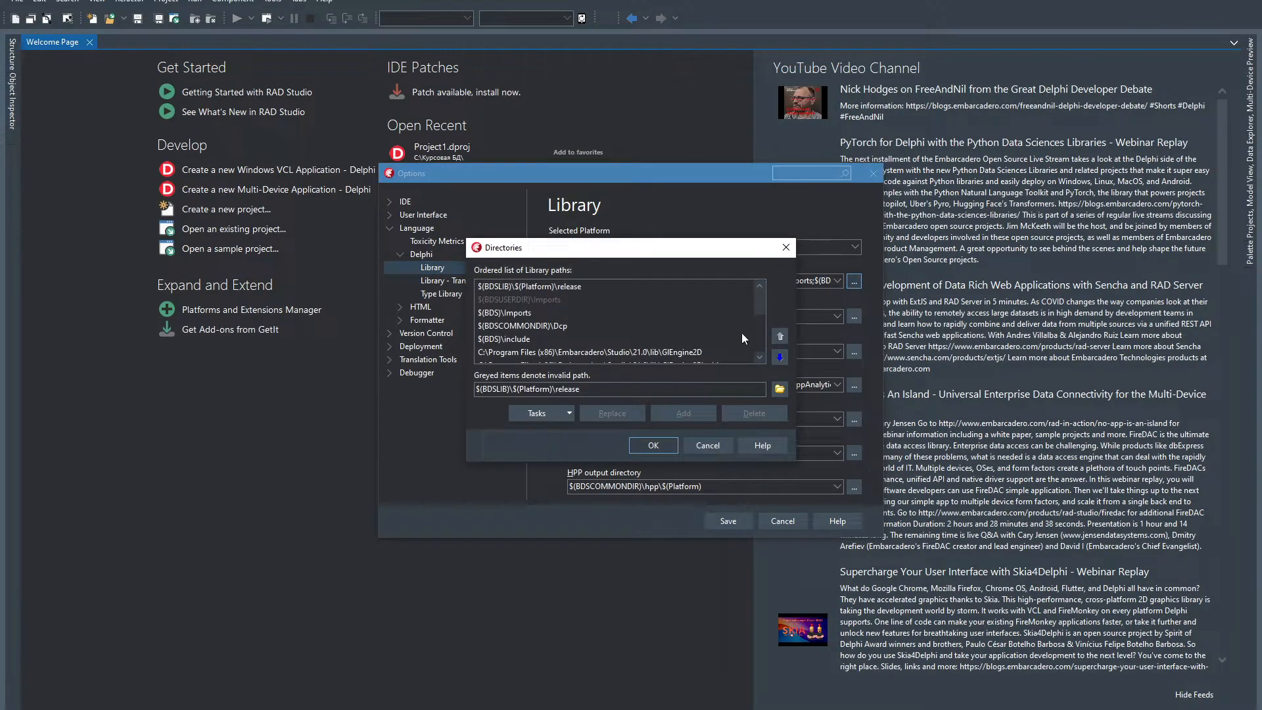
click(612, 300)
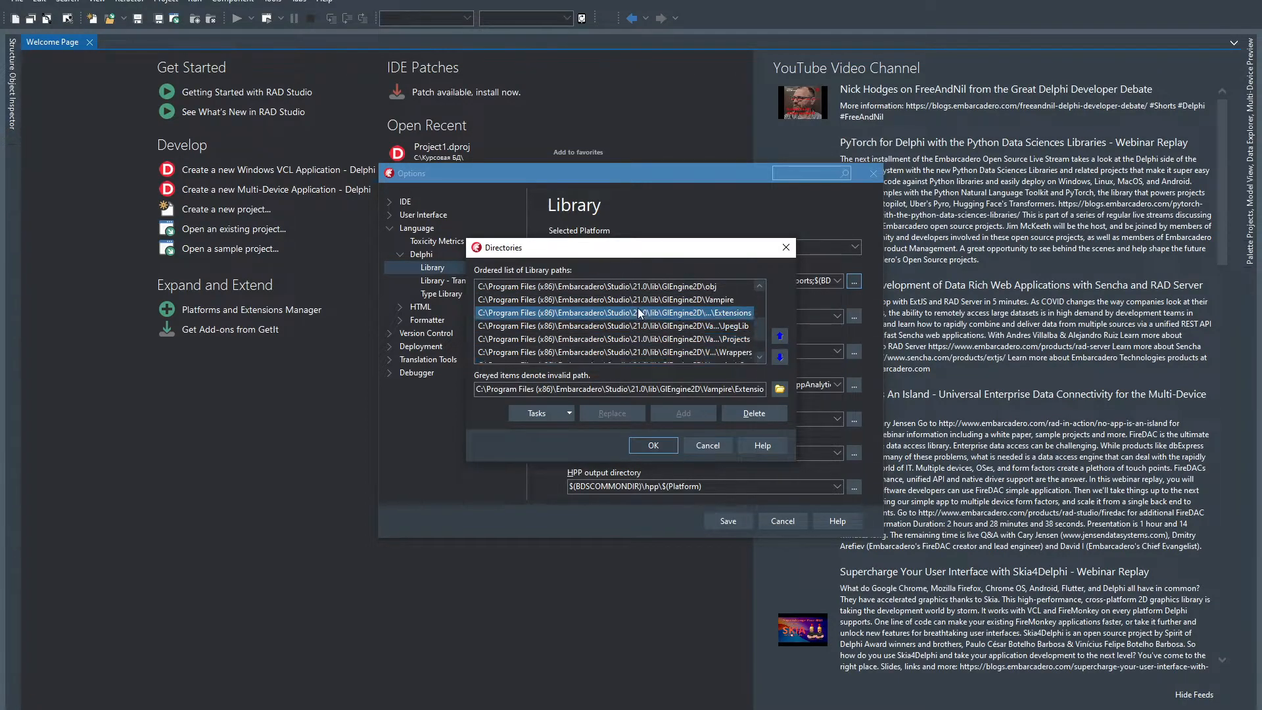
scroll(down, 3)
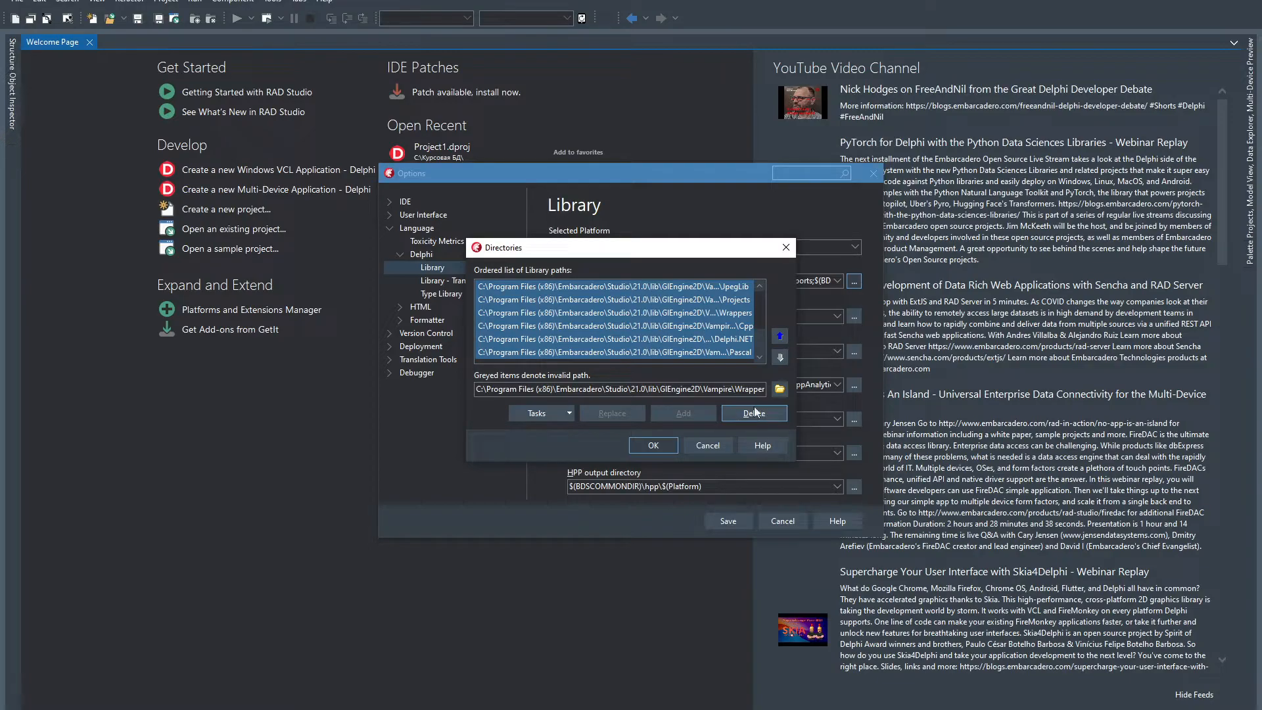
click(653, 445)
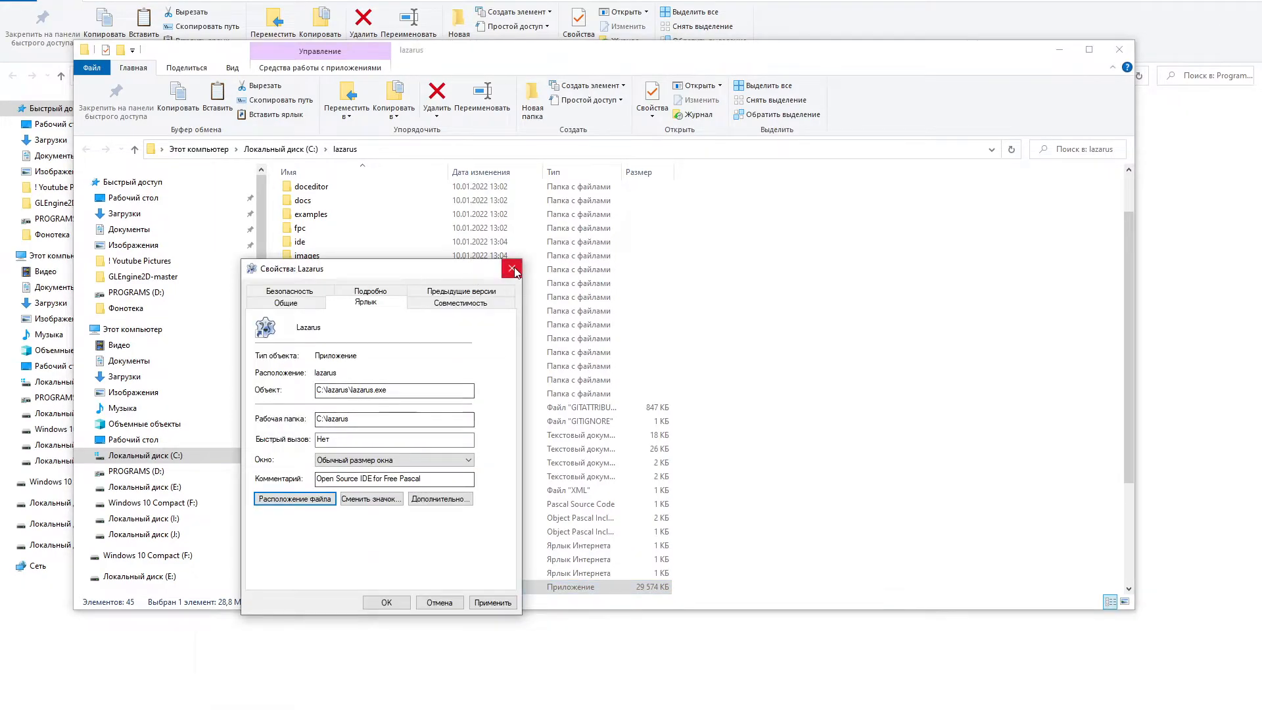
Step: Close the Lazarus shortcut properties and launch Lazarus IDE from its shortcut
click(513, 268)
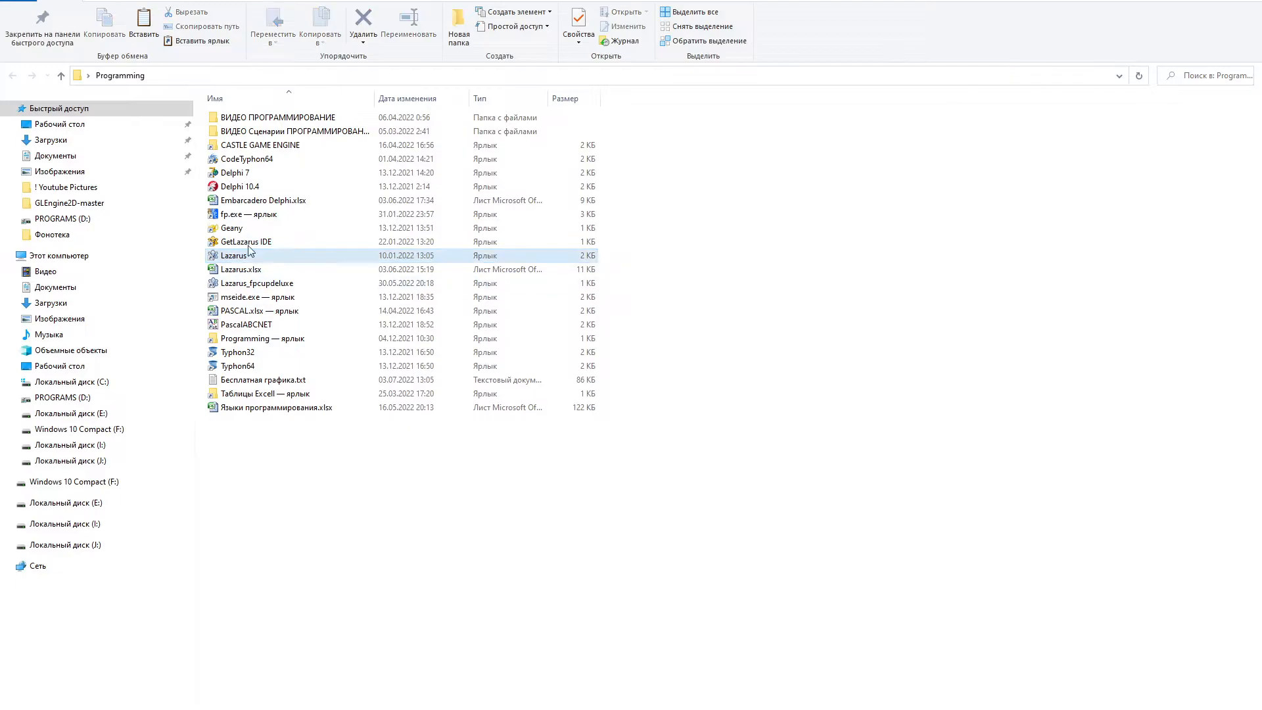
double_click(235, 255)
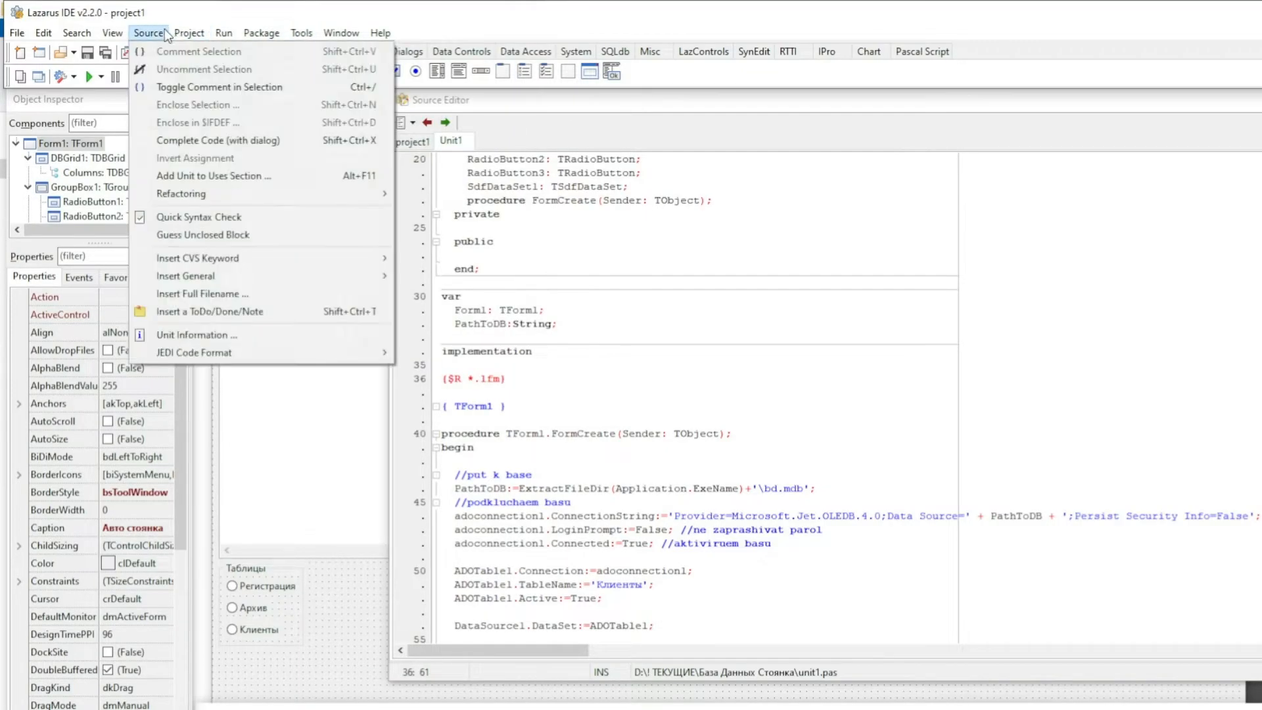
Step: In project1's Compiler Options > Paths, browse Other unit files for C:\lazarus\Lib\GlEngine2D
click(189, 33)
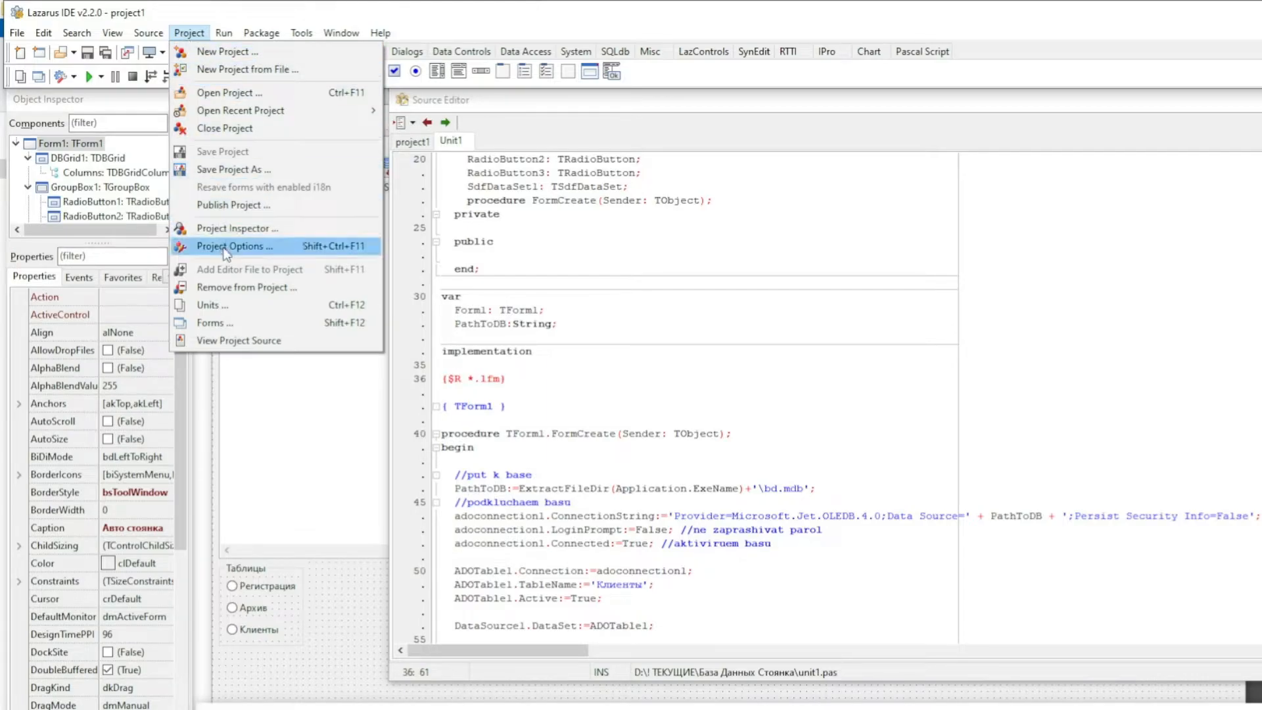
click(234, 245)
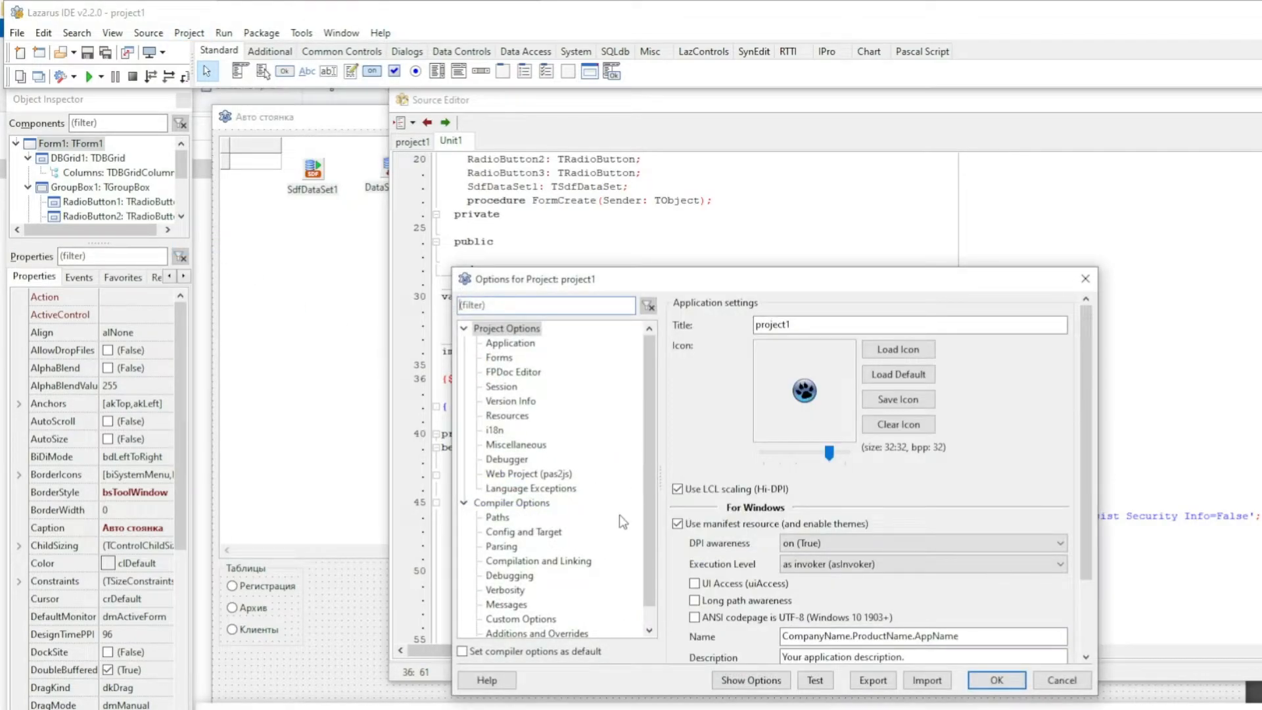
click(512, 502)
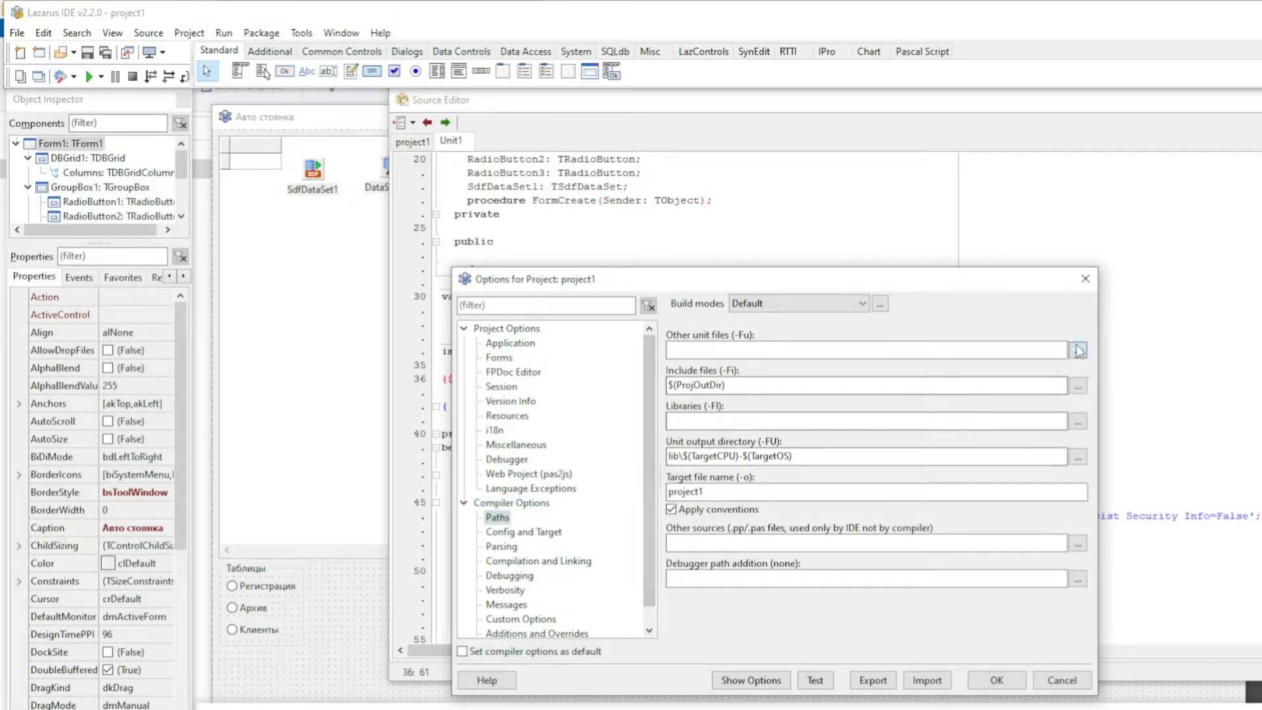
click(1078, 349)
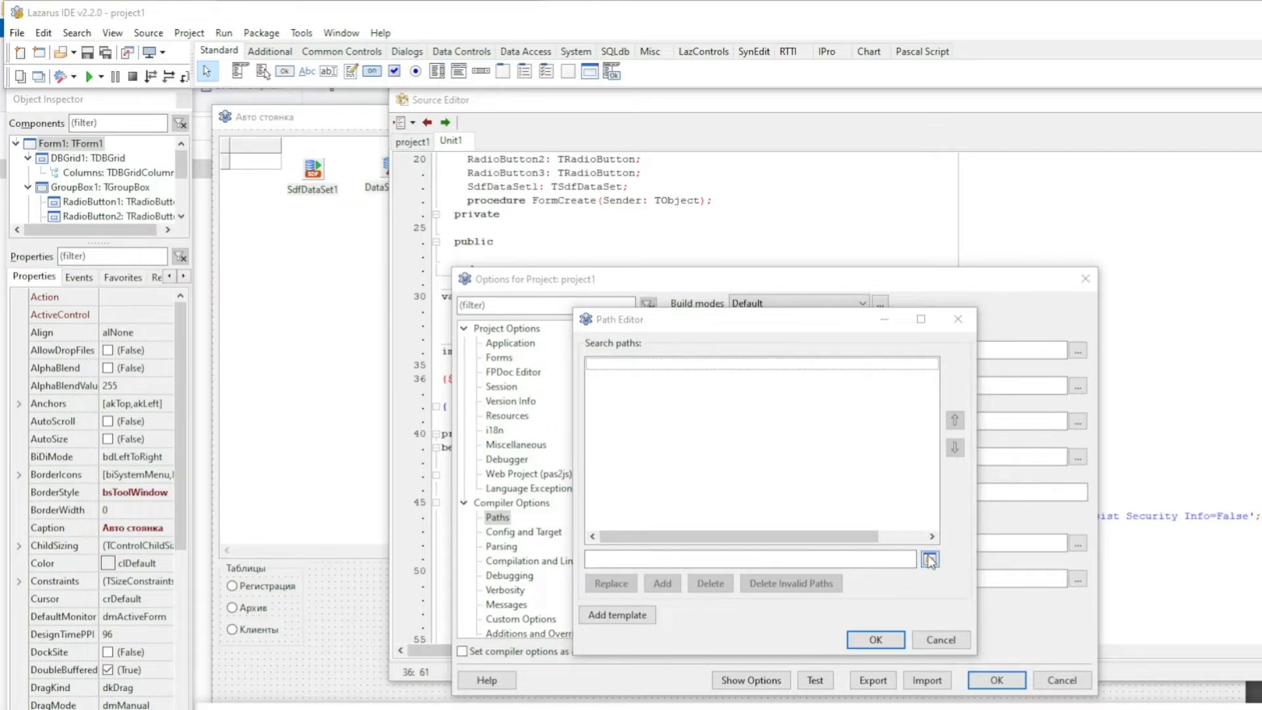
click(931, 559)
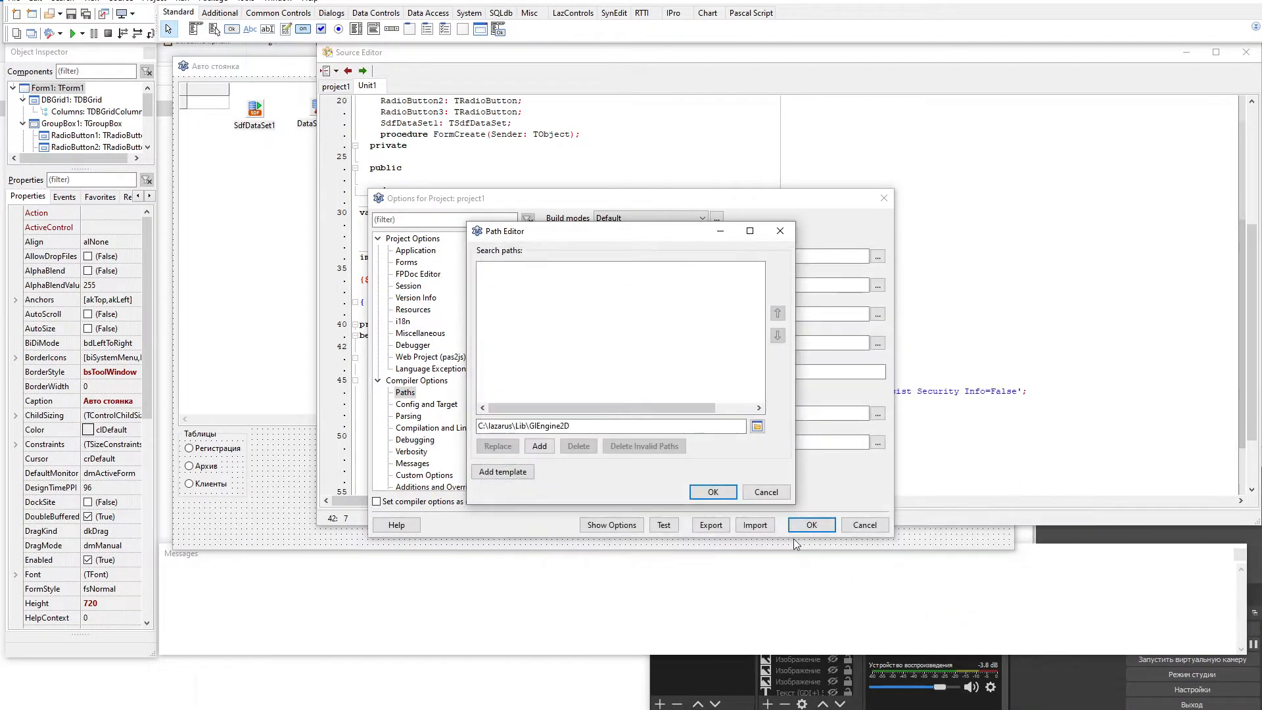
Step: In Path Editor, add GlEngine2D and its subfolders: __history, Vampire, Wrappers, with ZLib staged next
click(538, 446)
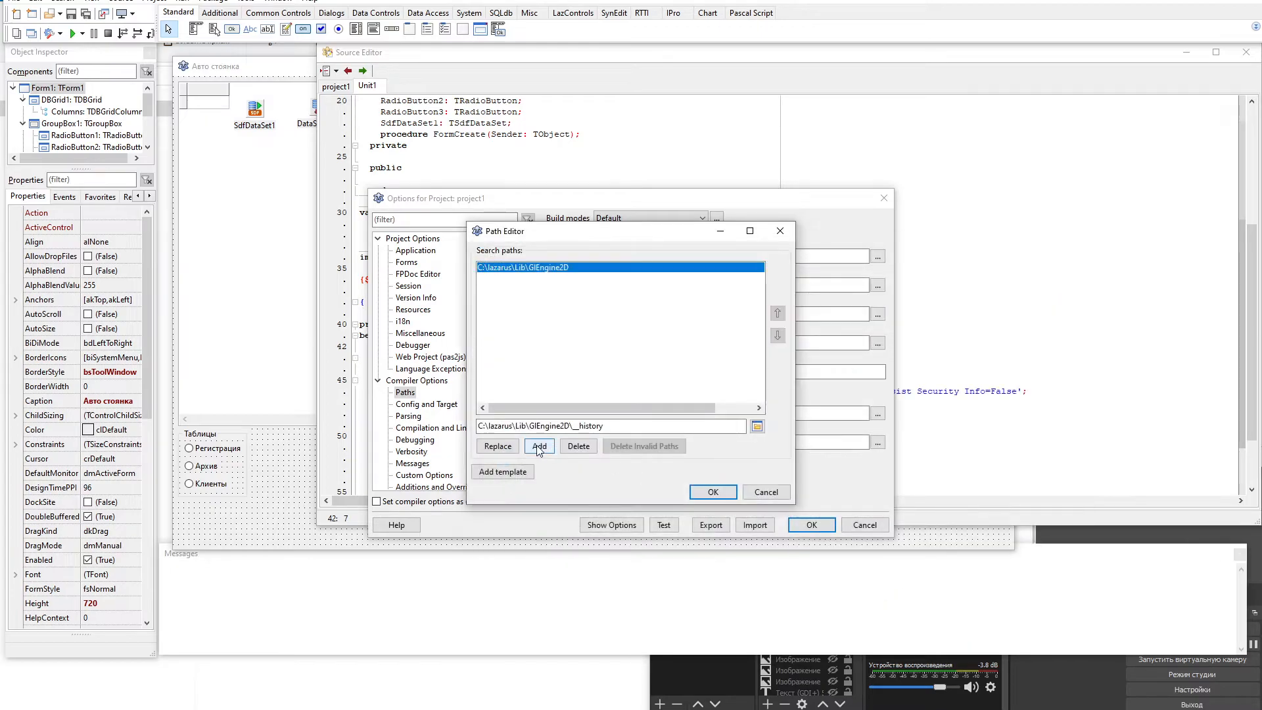
click(538, 445)
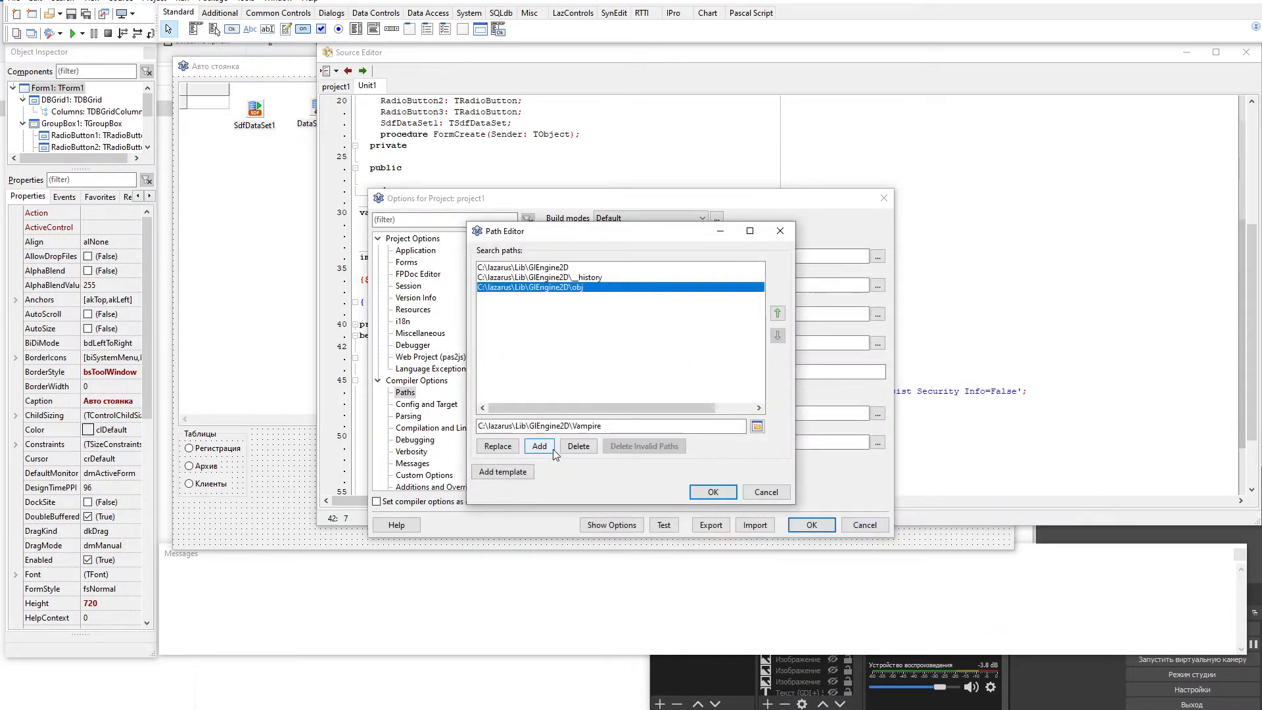
click(538, 445)
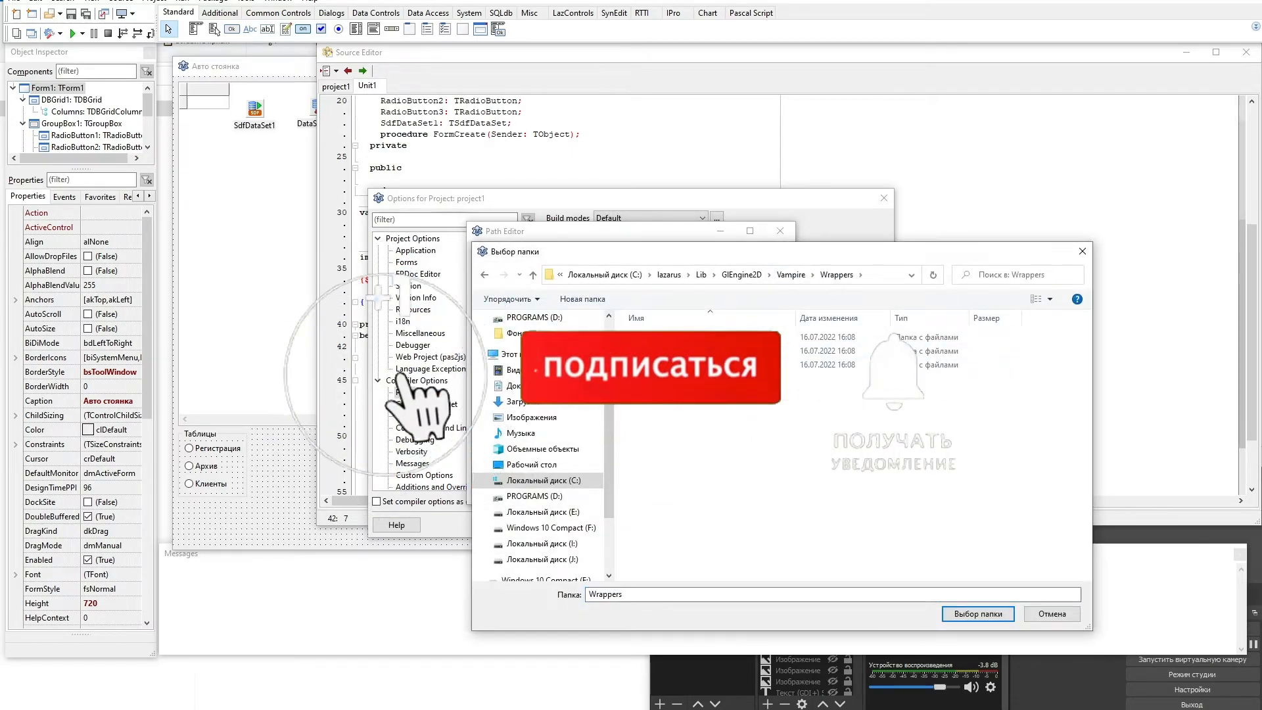
click(977, 613)
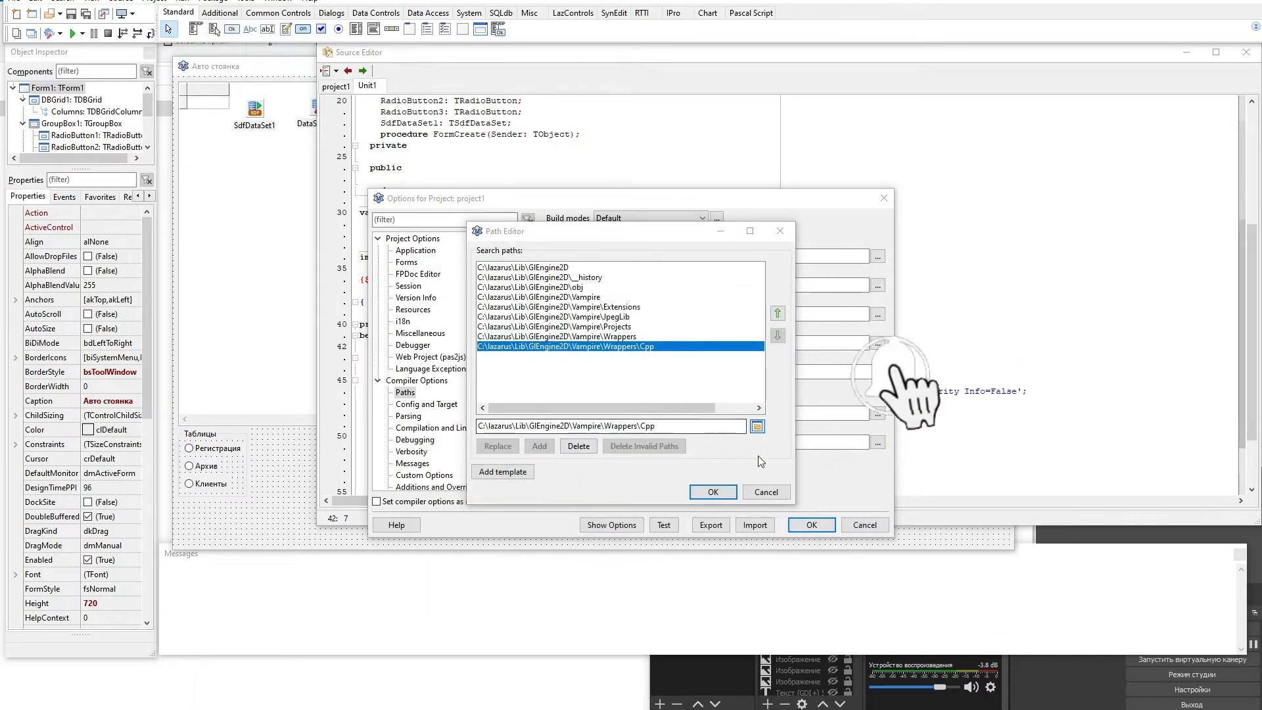
click(756, 425)
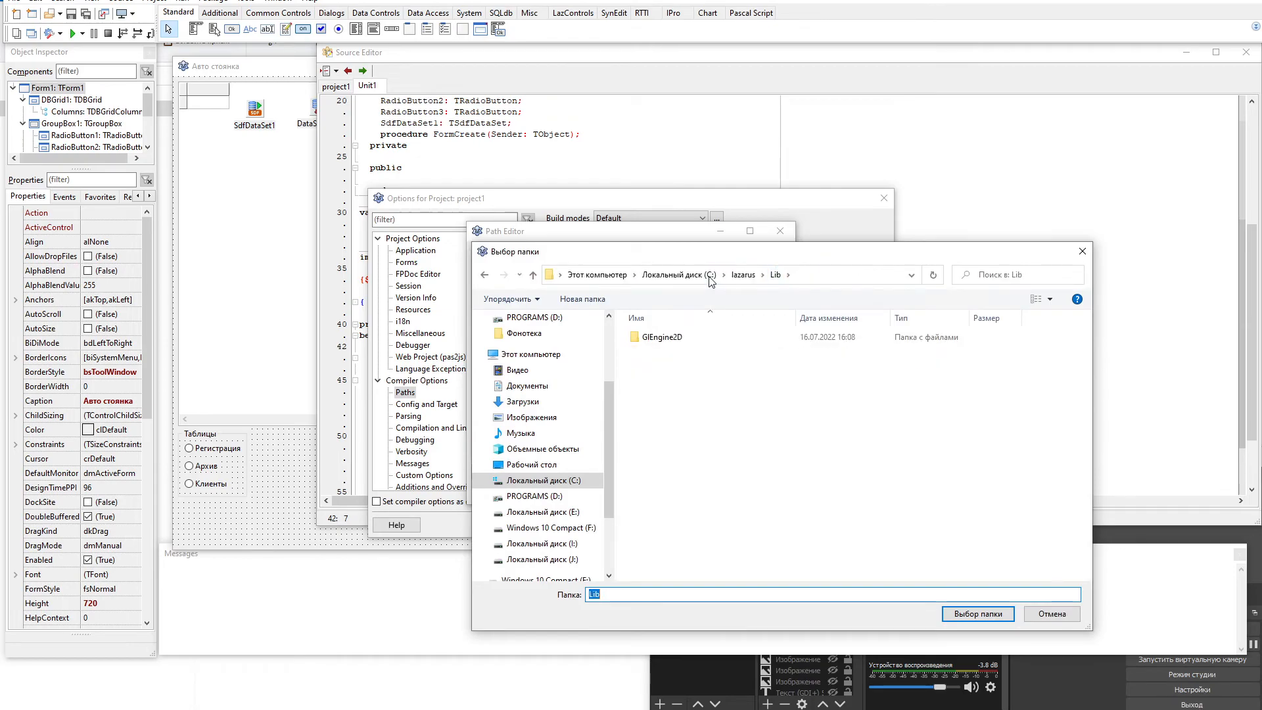
click(976, 613)
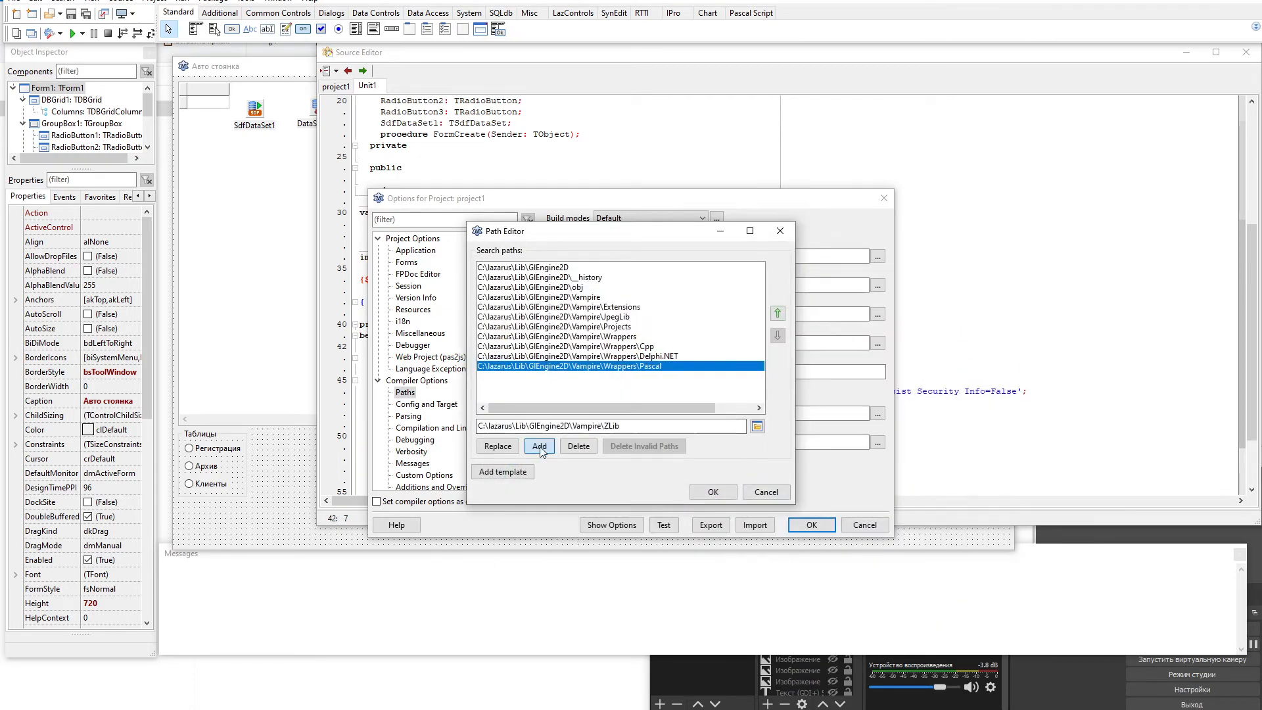